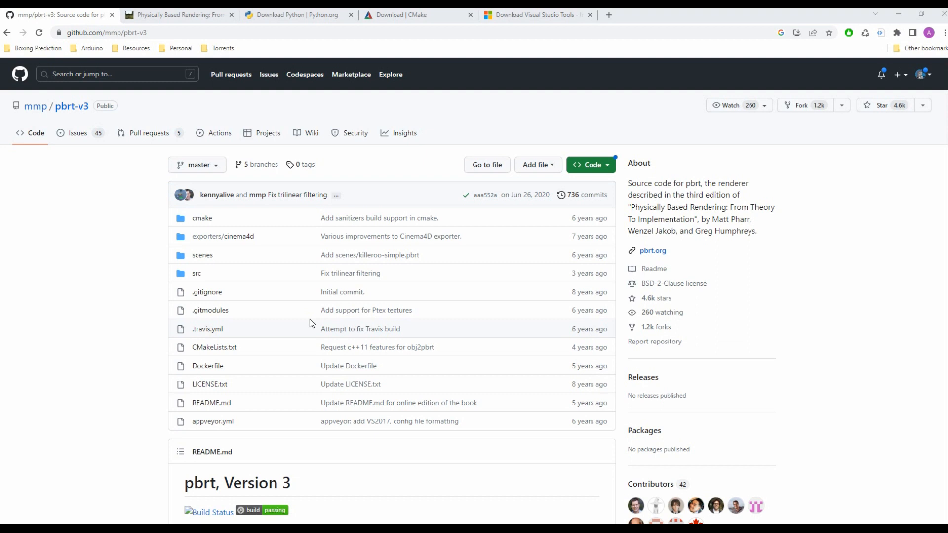
{"action": "mouse_move", "coordinate": [138, 307]}
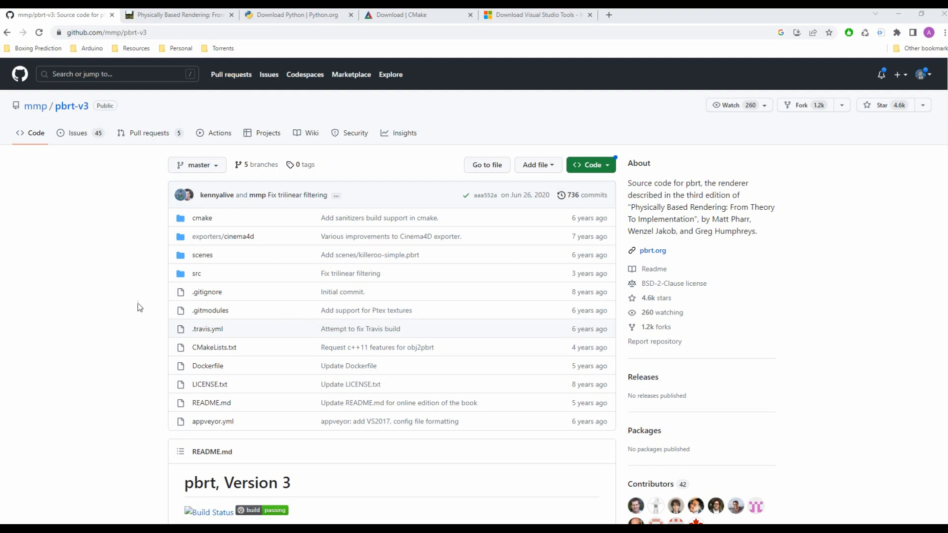
Copy the pbrt-v3 repository URL from the address bar and put the browser away.
{"action": "left_click", "coordinate": [105, 32]}
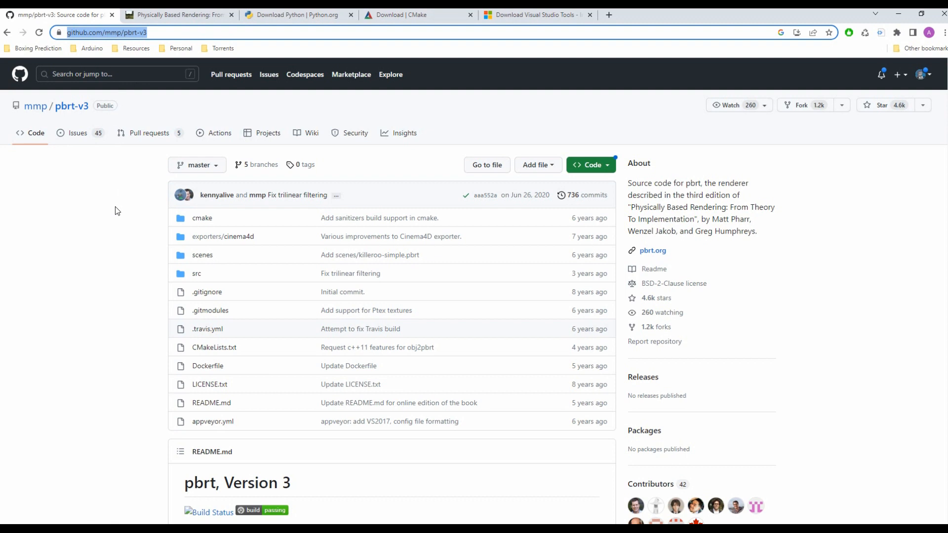
{"action": "scroll", "scroll_direction": "down", "scroll_amount": 3}
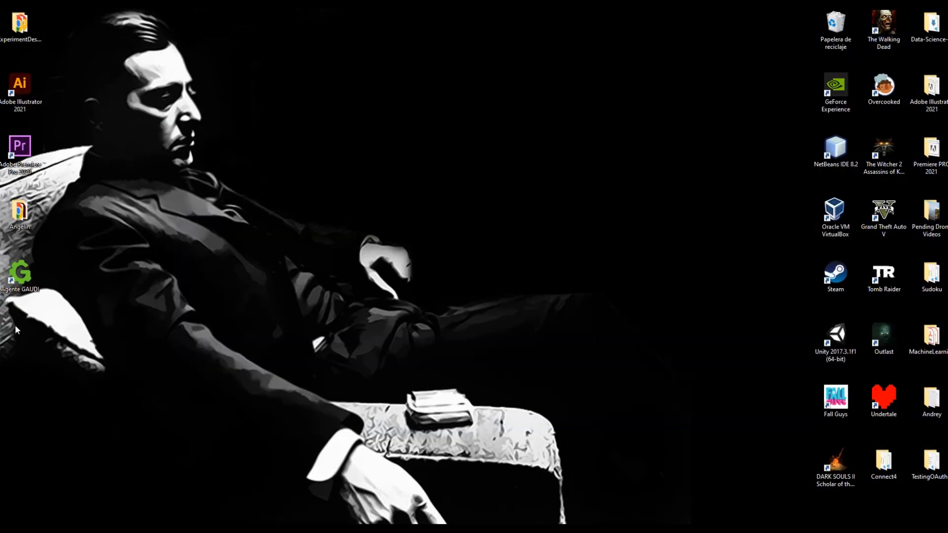
{"action": "right_click", "coordinate": [16, 330]}
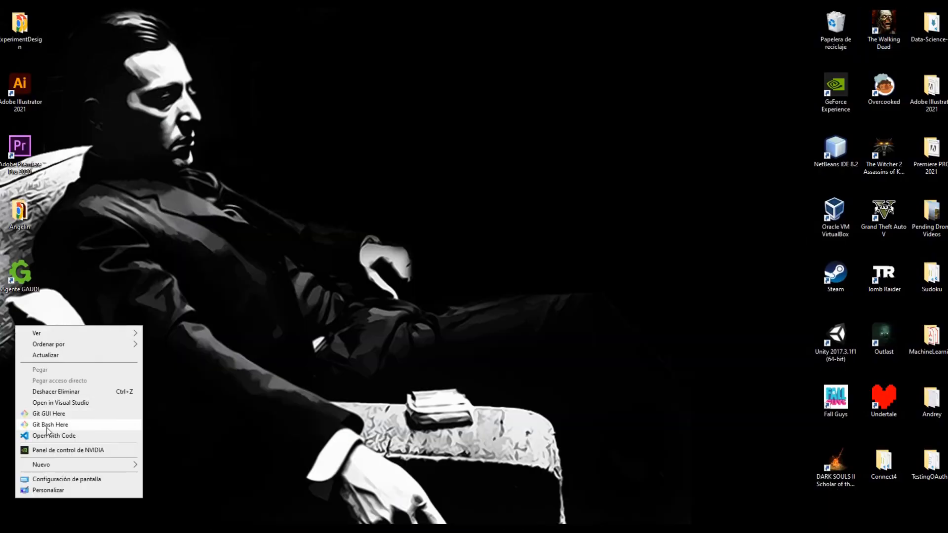
{"action": "left_click", "coordinate": [50, 425]}
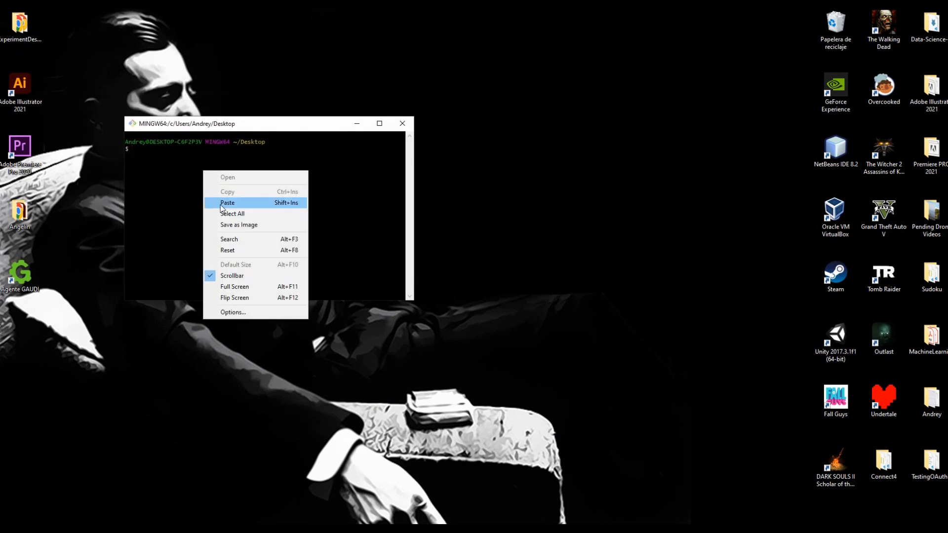
{"action": "left_click", "coordinate": [227, 202]}
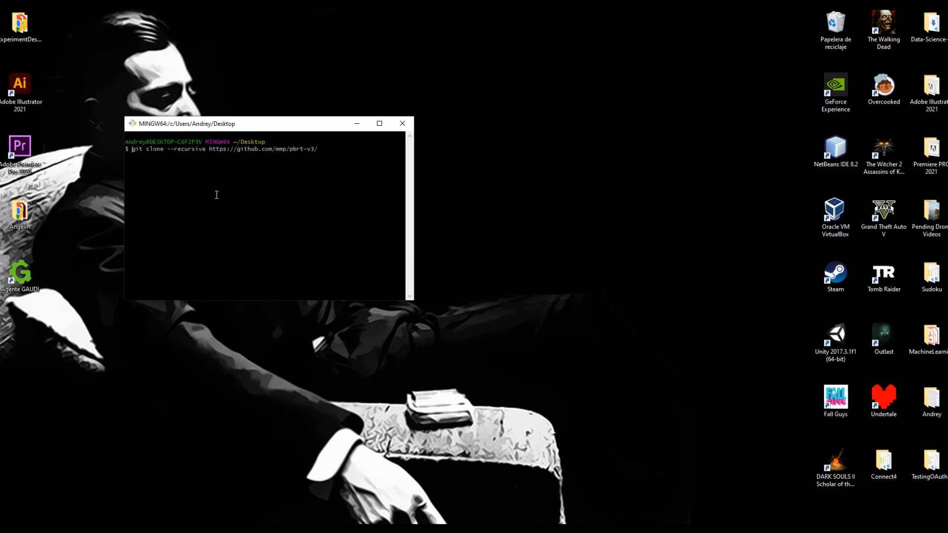
{"action": "key", "text": "enter"}
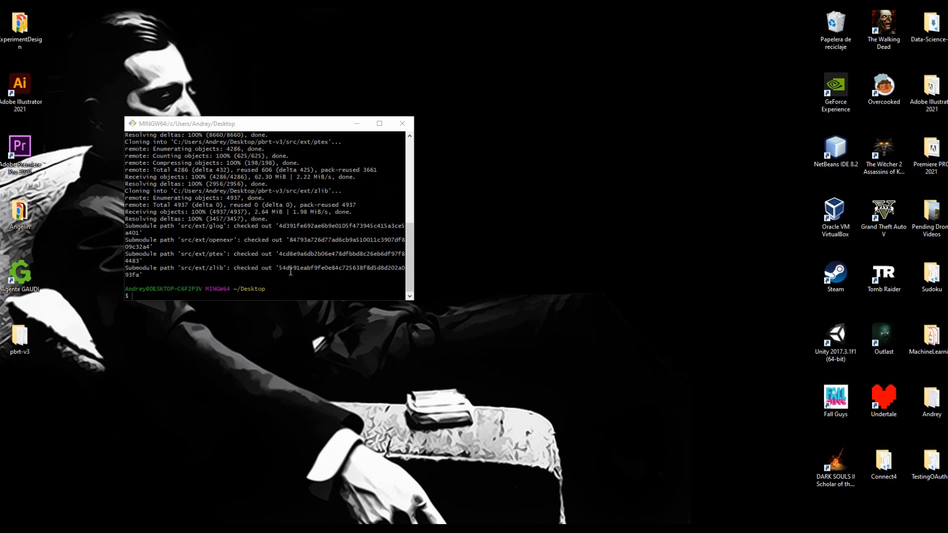
{"action": "left_click", "coordinate": [19, 337]}
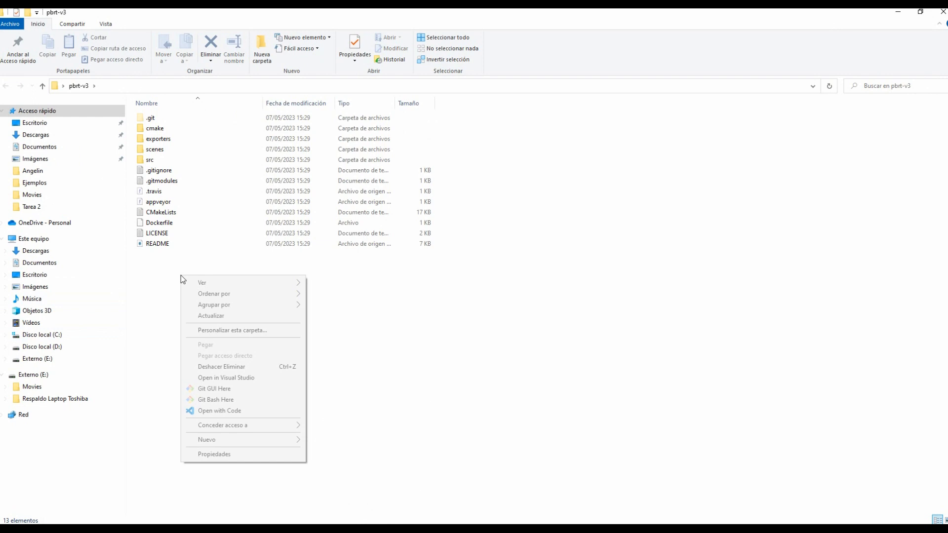
Create a new folder named build inside pbrt-v3 via Nuevo > Carpeta.
{"action": "left_click", "coordinate": [207, 439]}
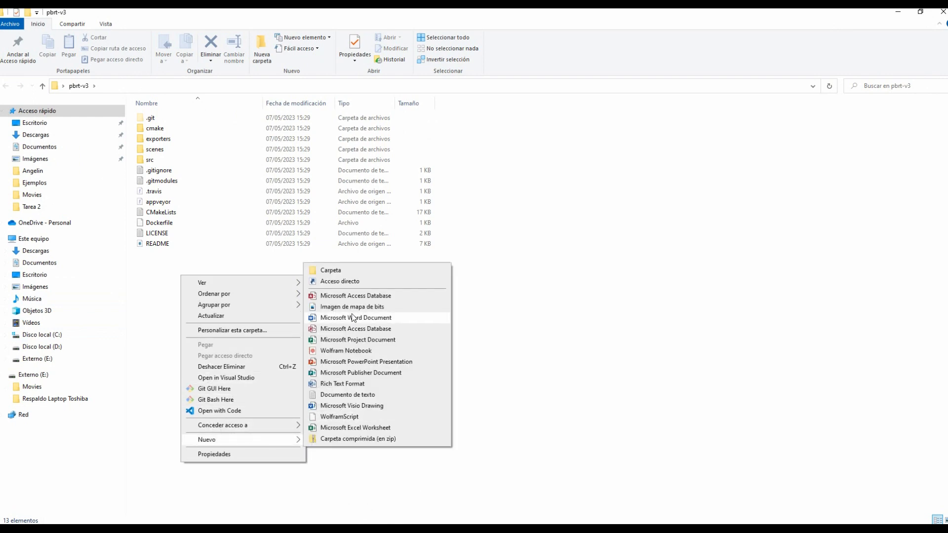
{"action": "left_click", "coordinate": [329, 270]}
{"action": "type", "text": "build"}
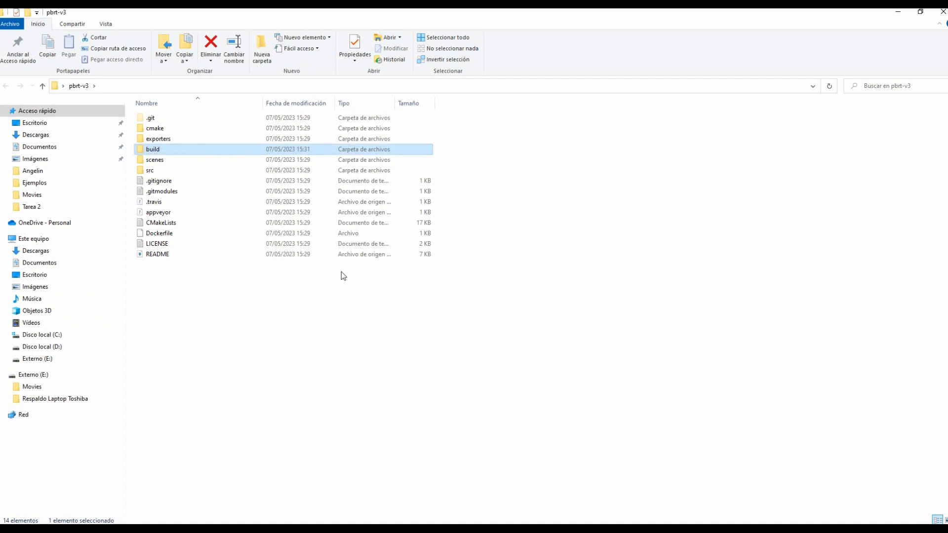
{"action": "mouse_move", "coordinate": [284, 514]}
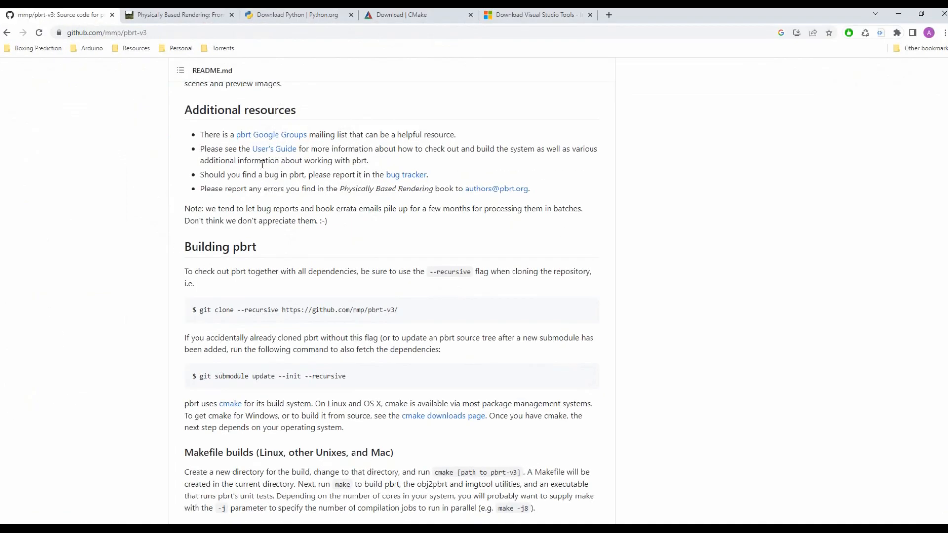
Browse the Active Python Releases table on the Python.org downloads page.
{"action": "left_click", "coordinate": [296, 15]}
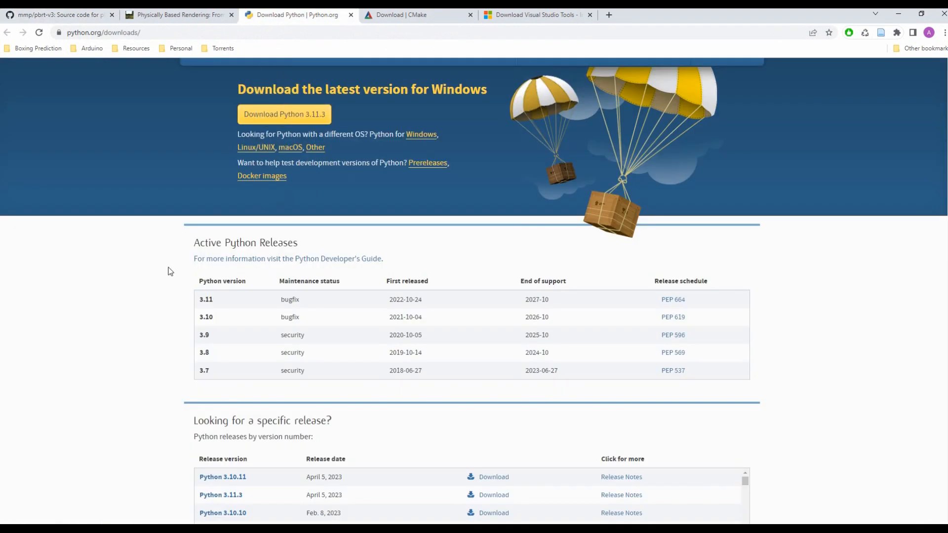
{"action": "scroll", "scroll_direction": "down", "scroll_amount": 3}
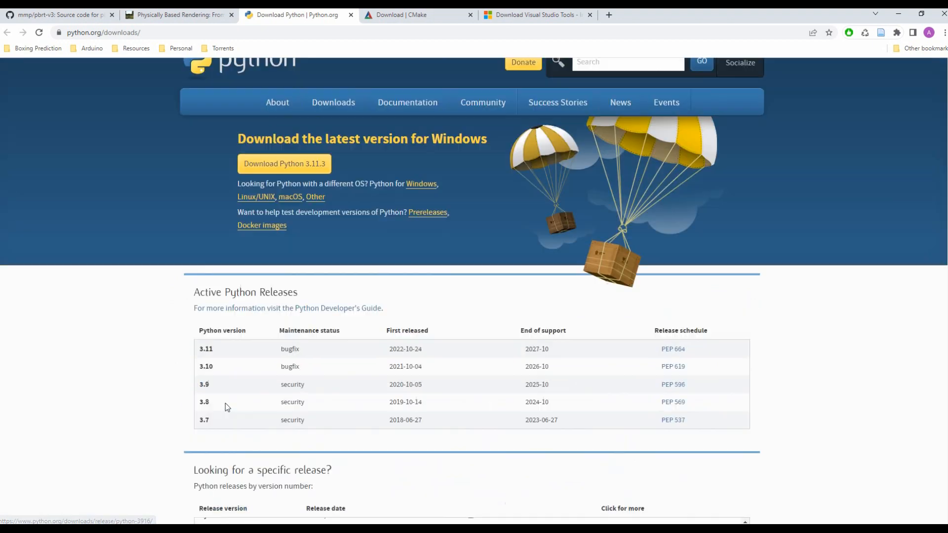
{"action": "scroll", "scroll_direction": "down", "scroll_amount": 3}
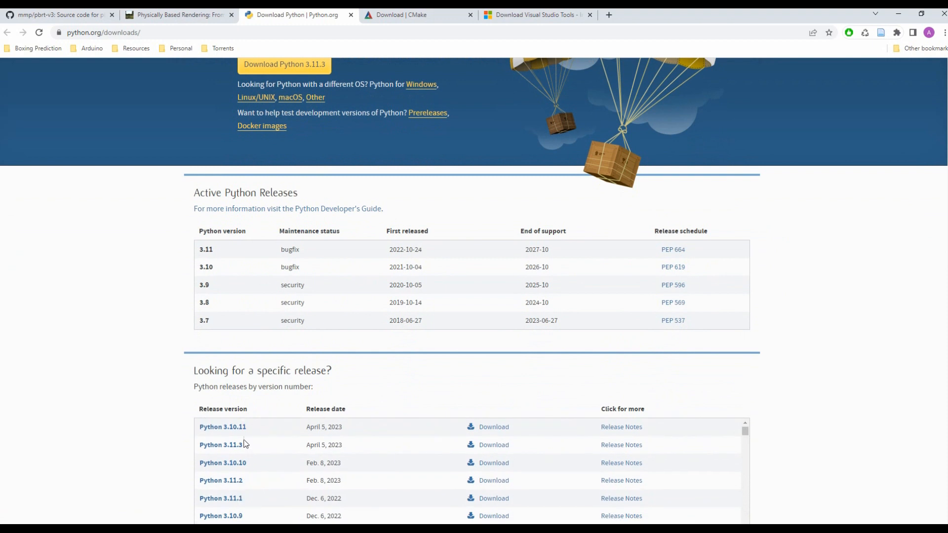
{"action": "mouse_move", "coordinate": [243, 256]}
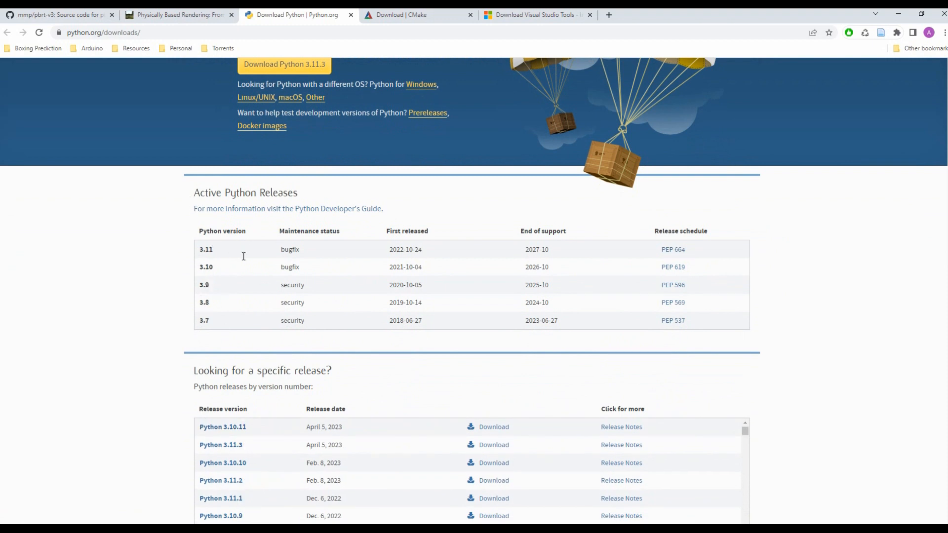
{"action": "mouse_move", "coordinate": [418, 15]}
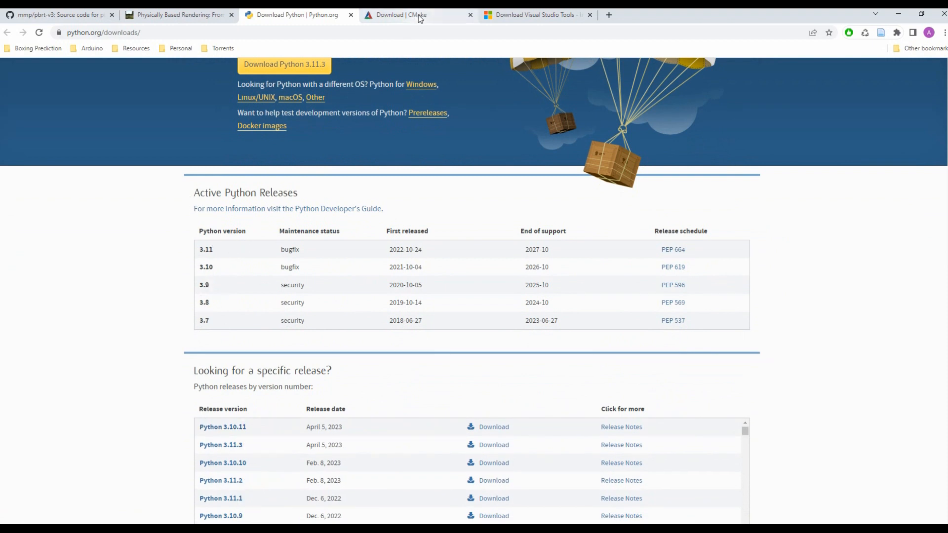
Download cmake-3.26.3-windows-x86_64.msi from Binary distributions and launch the installer.
{"action": "left_click", "coordinate": [415, 15]}
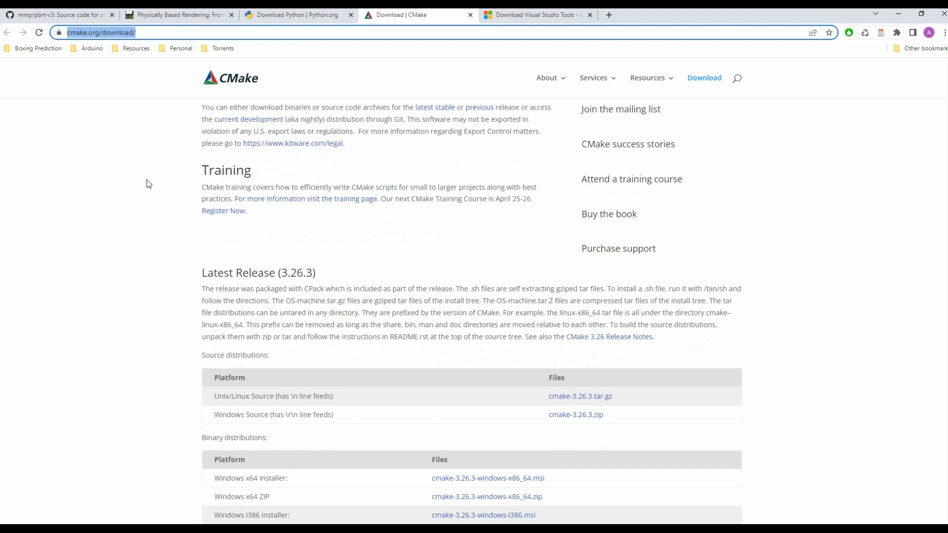
{"action": "scroll", "scroll_direction": "down", "scroll_amount": 3}
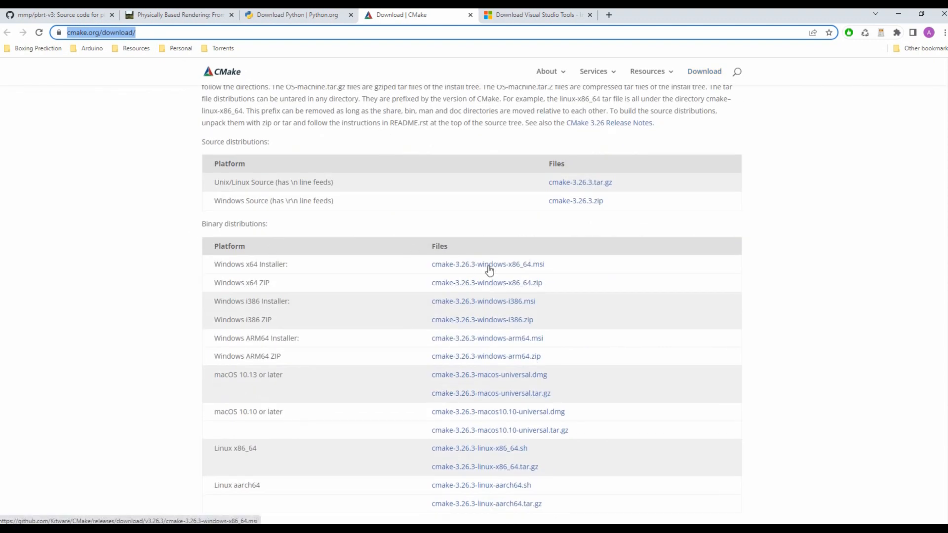
{"action": "left_click", "coordinate": [487, 265]}
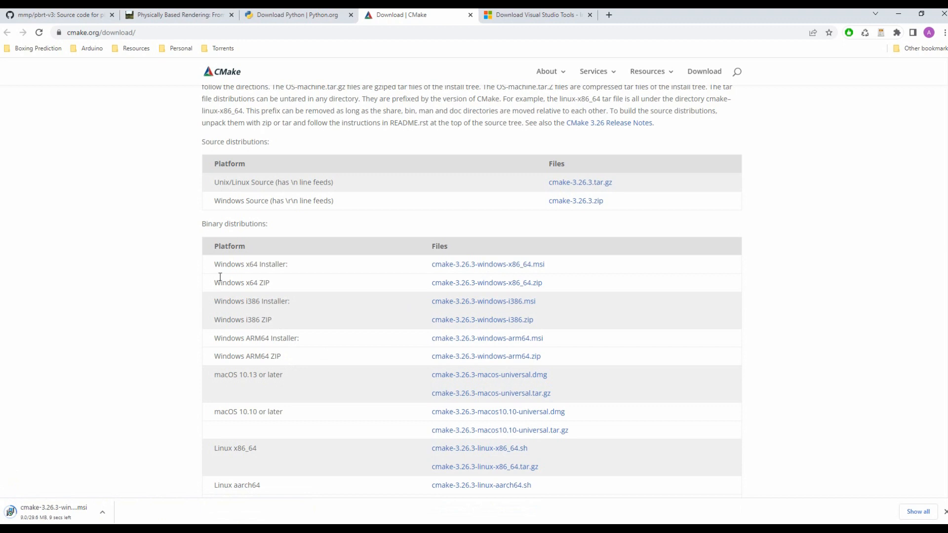
{"action": "key", "text": "F7"}
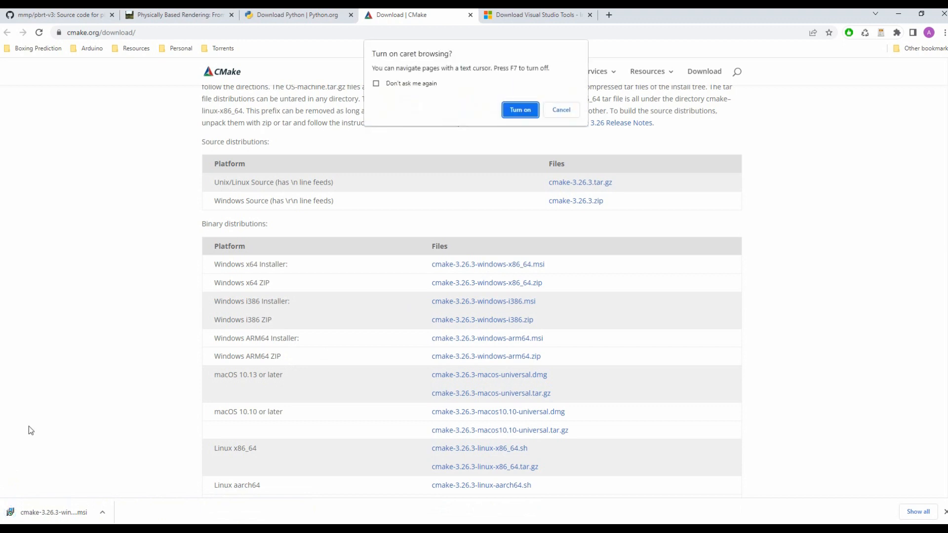
{"action": "left_click", "coordinate": [560, 109]}
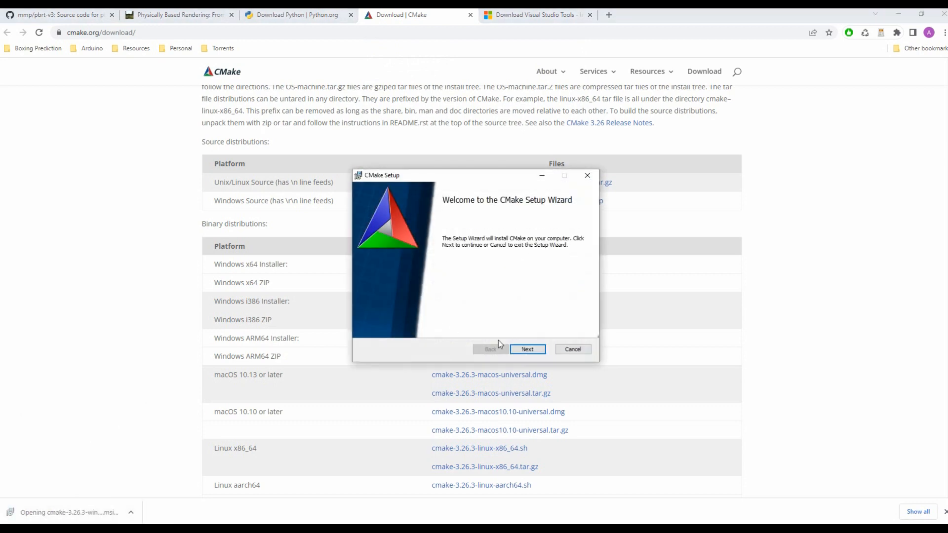
Install CMake 3.26.3 to the default folder with CMake on the system PATH for all users, then finish.
{"action": "left_click", "coordinate": [526, 349]}
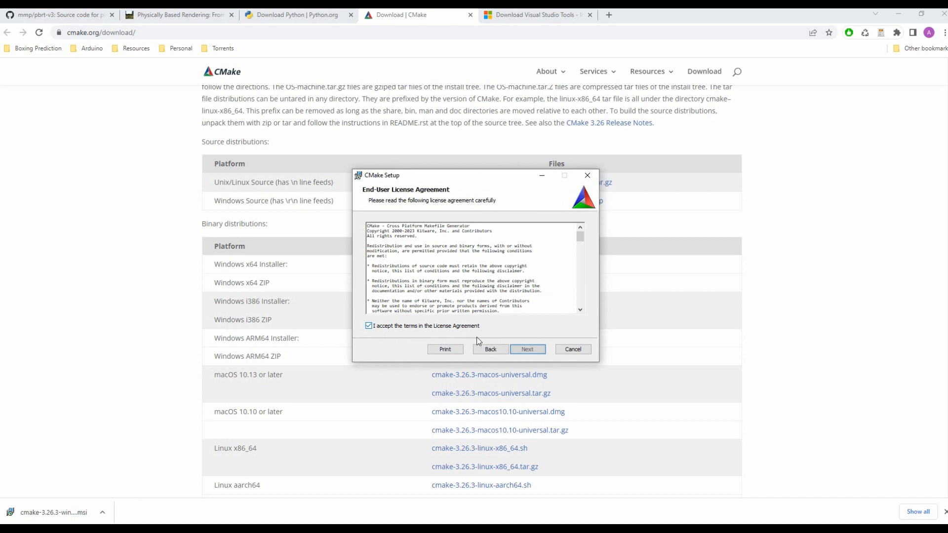
{"action": "left_click", "coordinate": [526, 348]}
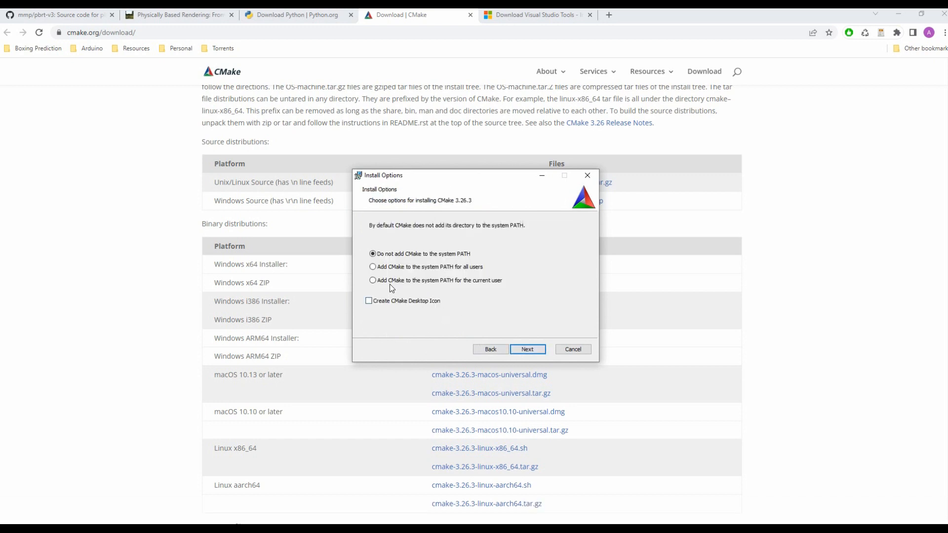
{"action": "left_click", "coordinate": [372, 254]}
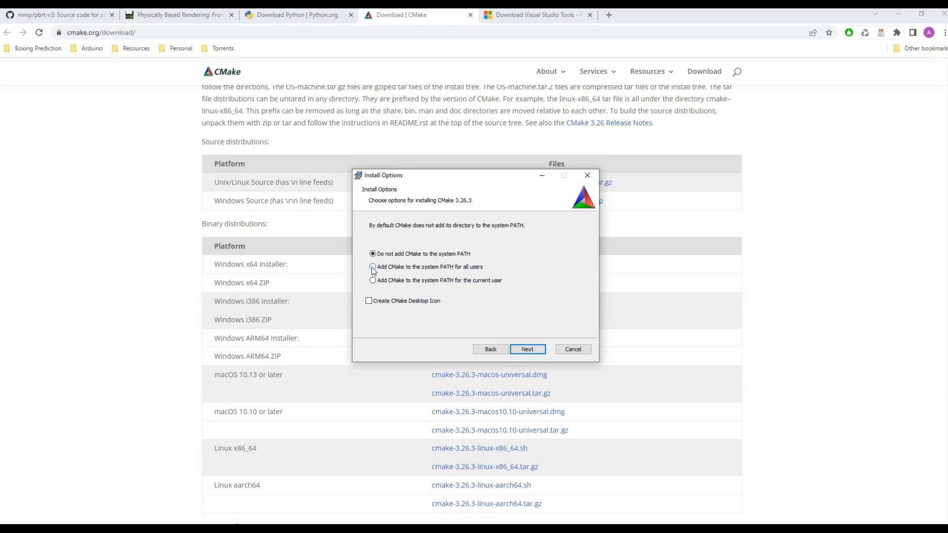
{"action": "left_click", "coordinate": [372, 267]}
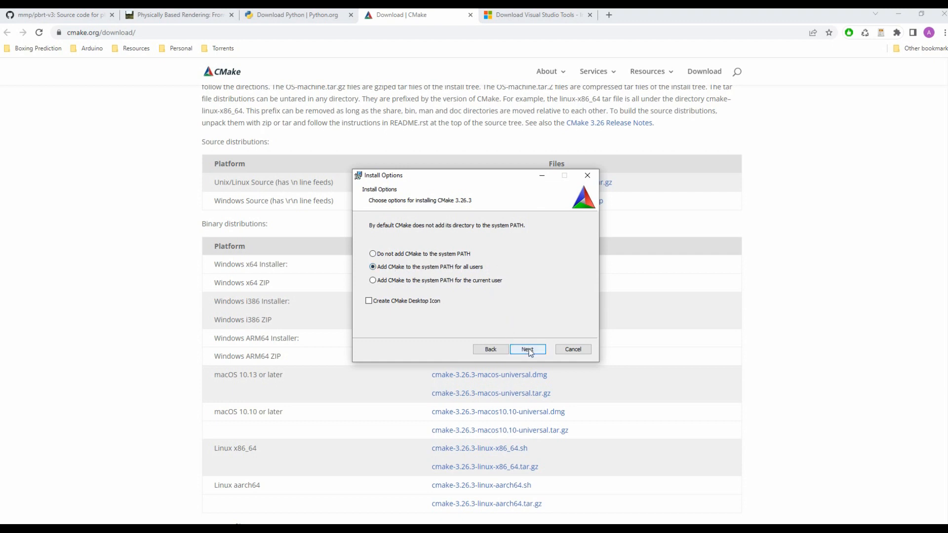
{"action": "left_click", "coordinate": [526, 349]}
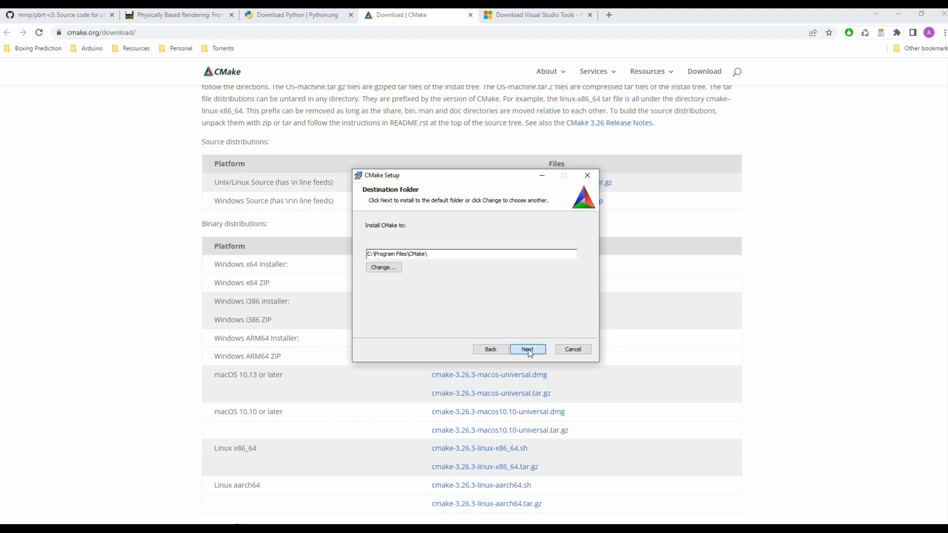
{"action": "left_click", "coordinate": [526, 349]}
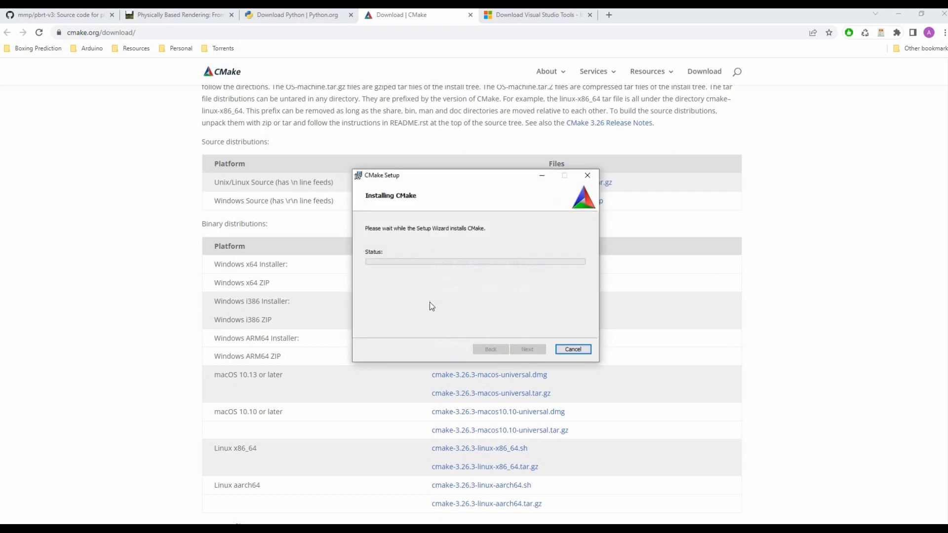
{"action": "mouse_move", "coordinate": [453, 314]}
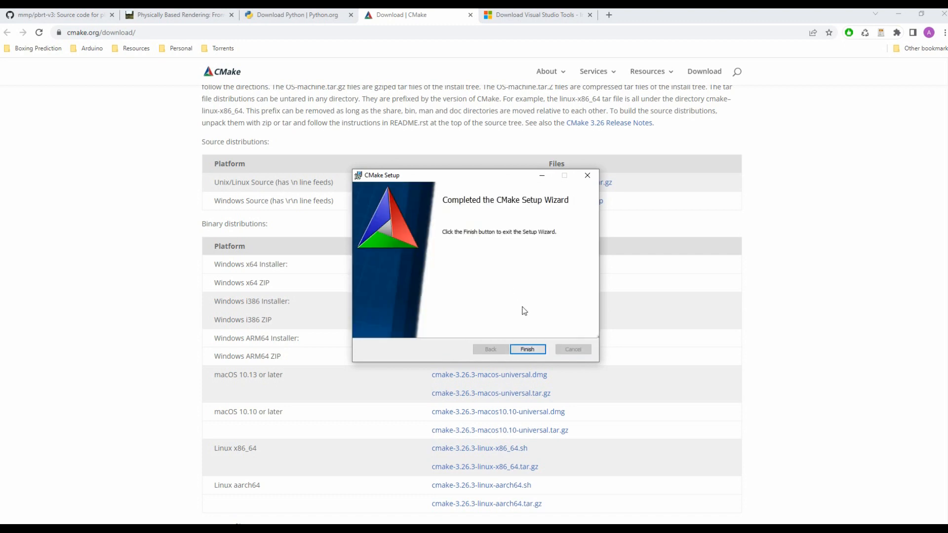
{"action": "left_click", "coordinate": [526, 348]}
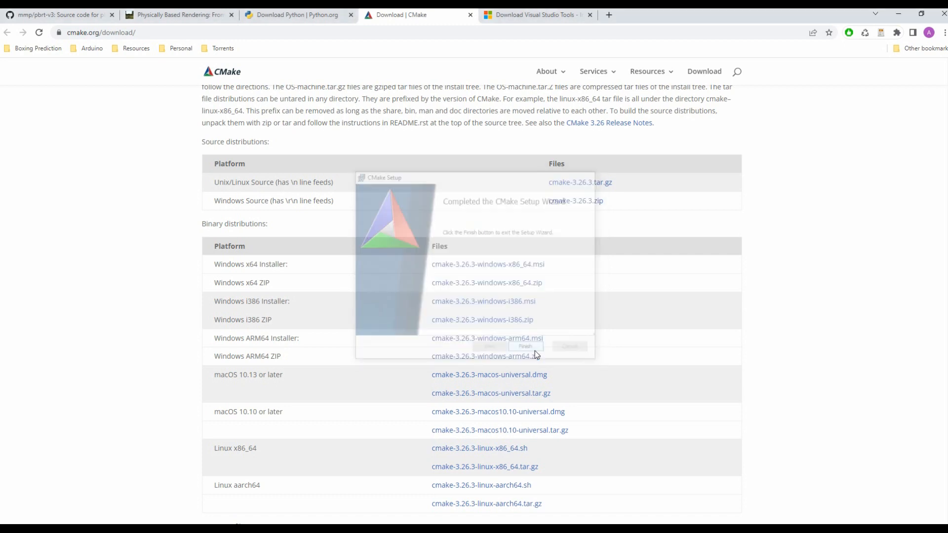
Download the free Visual Studio 2022 Community edition from the downloads page.
{"action": "left_click", "coordinate": [538, 15]}
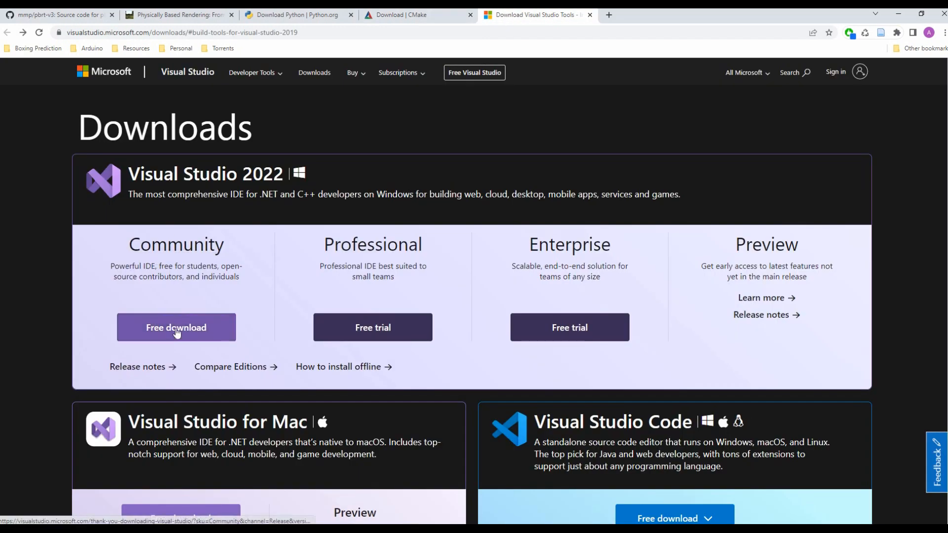
{"action": "left_click", "coordinate": [176, 327]}
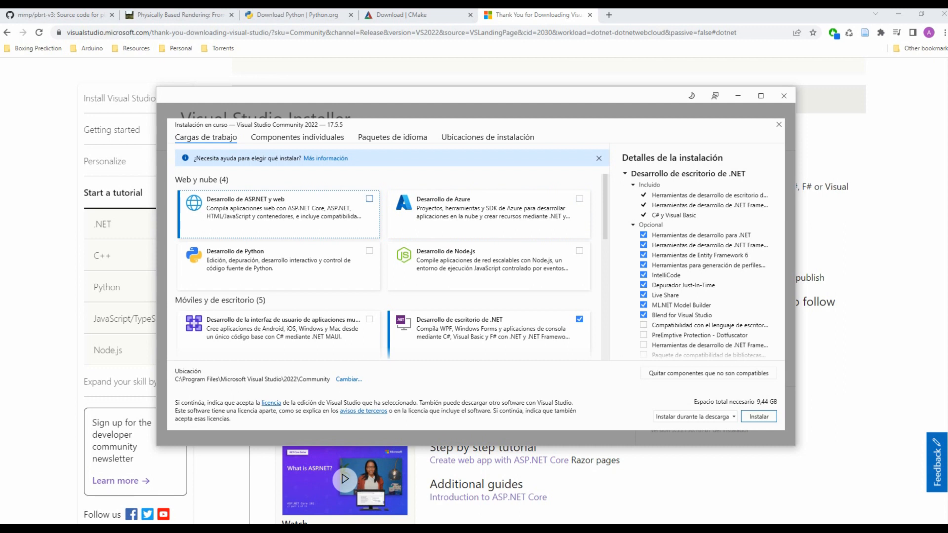
Select the 'Desarrollo para el escritorio con C++' workload and drop .NET desktop development.
{"action": "scroll", "scroll_direction": "down", "scroll_amount": 3}
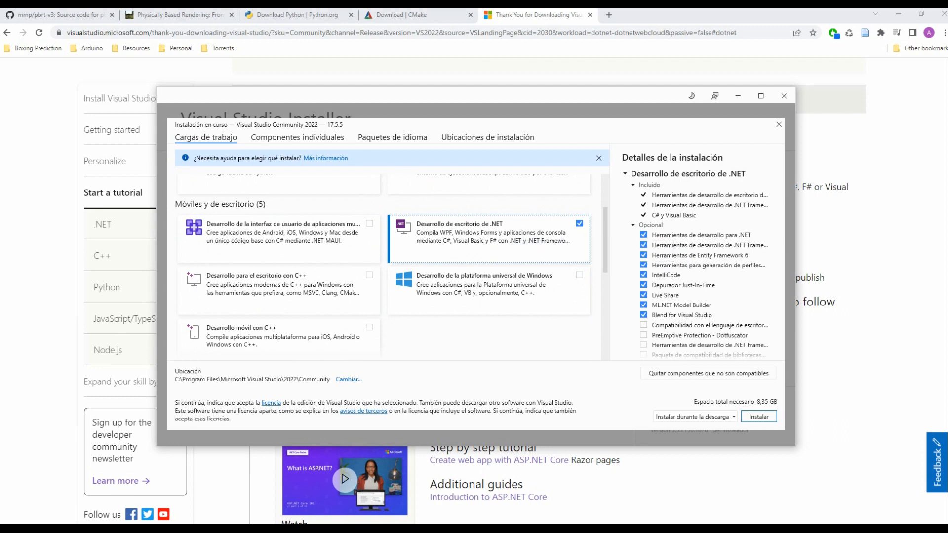
{"action": "left_click", "coordinate": [370, 251]}
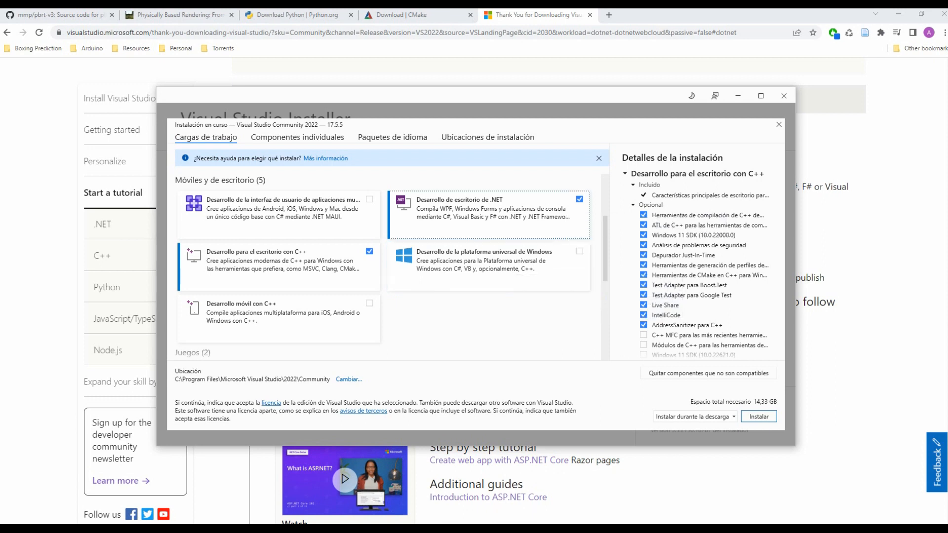
{"action": "left_click", "coordinate": [577, 199]}
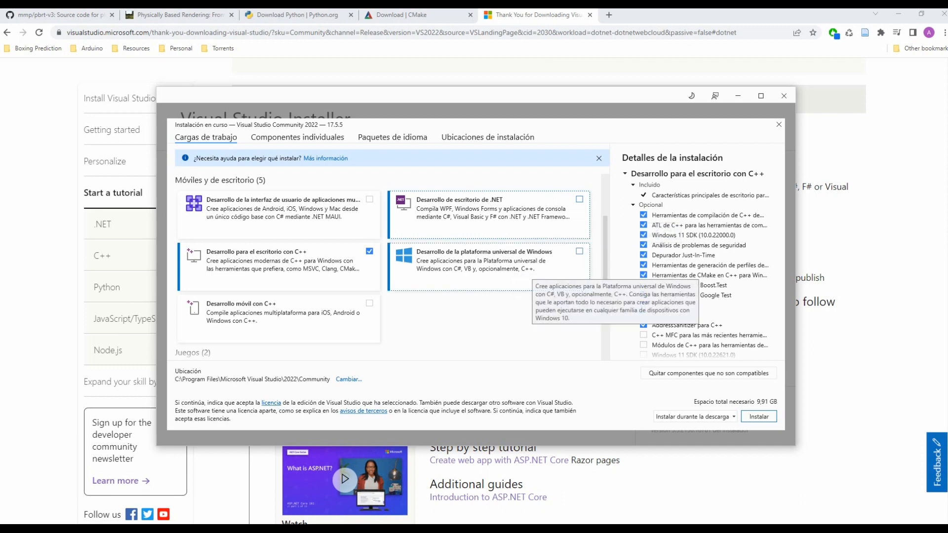
{"action": "scroll", "scroll_direction": "down", "scroll_amount": 3}
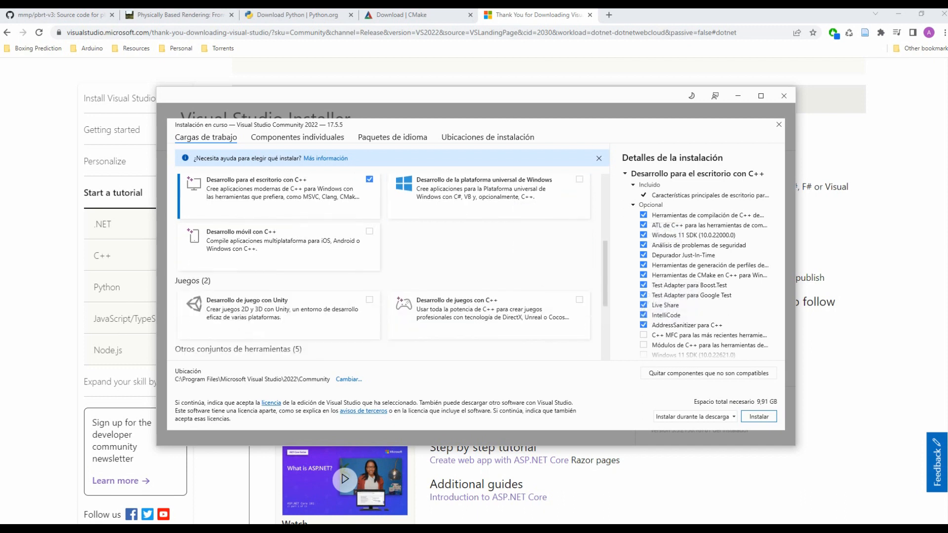
{"action": "scroll", "scroll_direction": "down", "scroll_amount": 3}
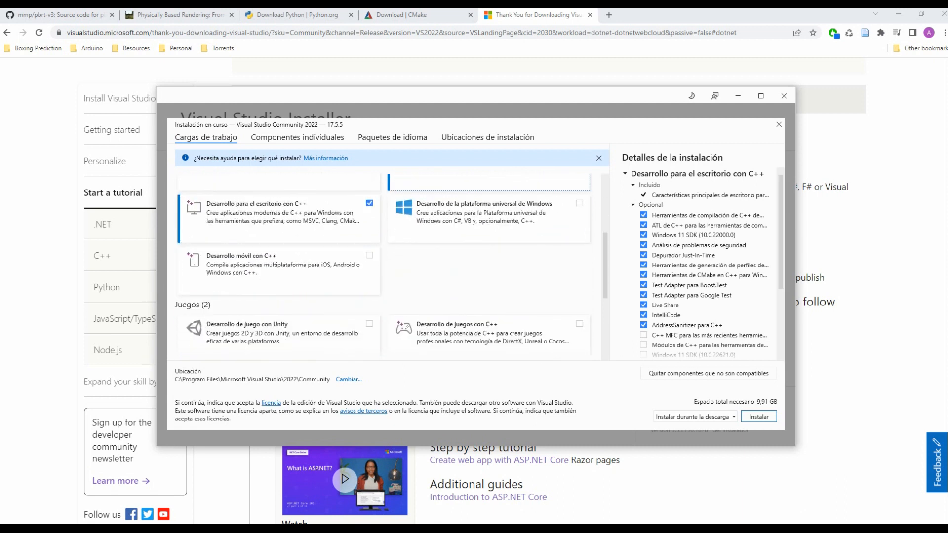
{"action": "mouse_move", "coordinate": [707, 215]}
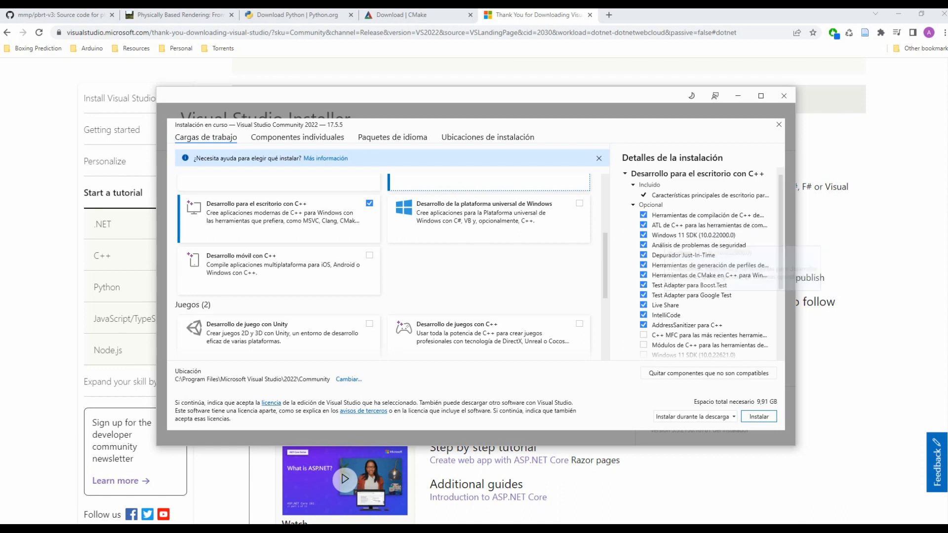
Untick Live Share, IntelliCode and the Boost.Test adapter, then start the installation.
{"action": "left_click", "coordinate": [642, 305]}
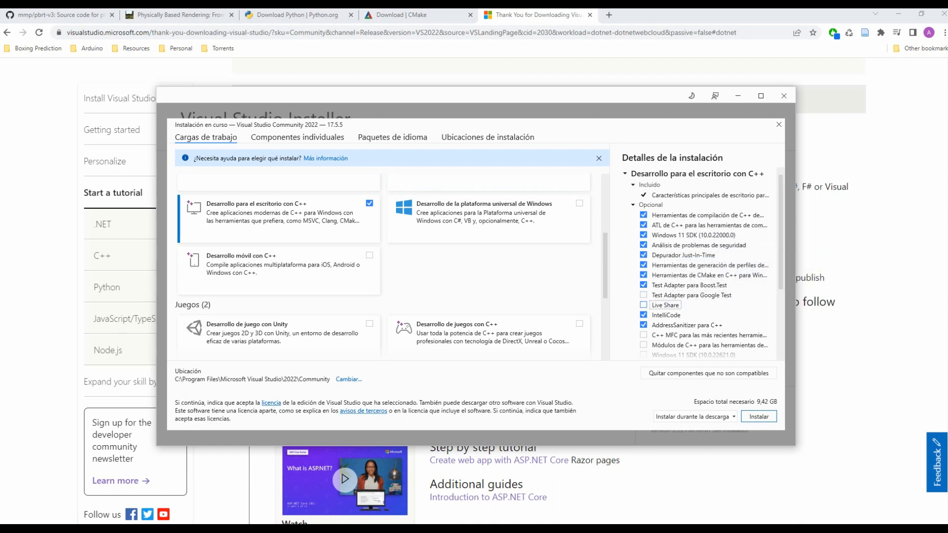
{"action": "left_click", "coordinate": [643, 315]}
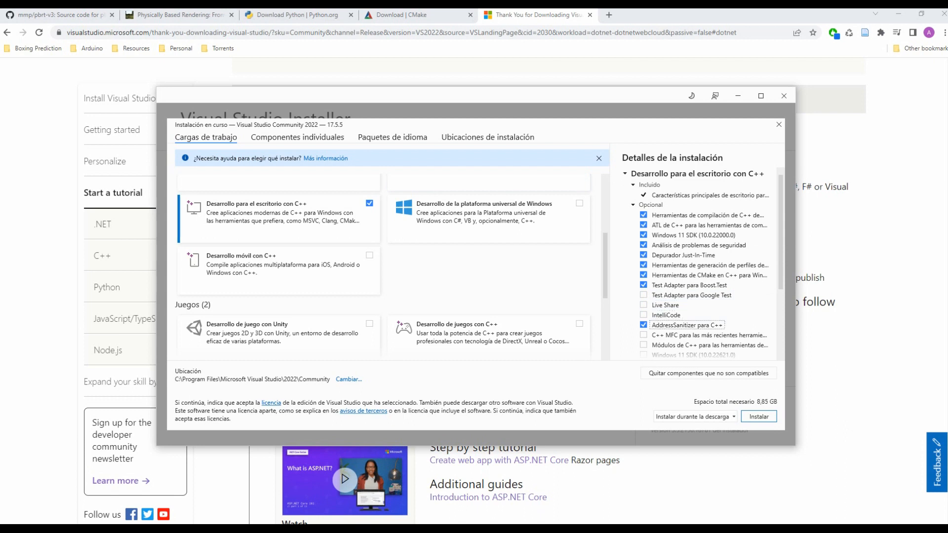
{"action": "scroll", "scroll_direction": "down", "scroll_amount": 3}
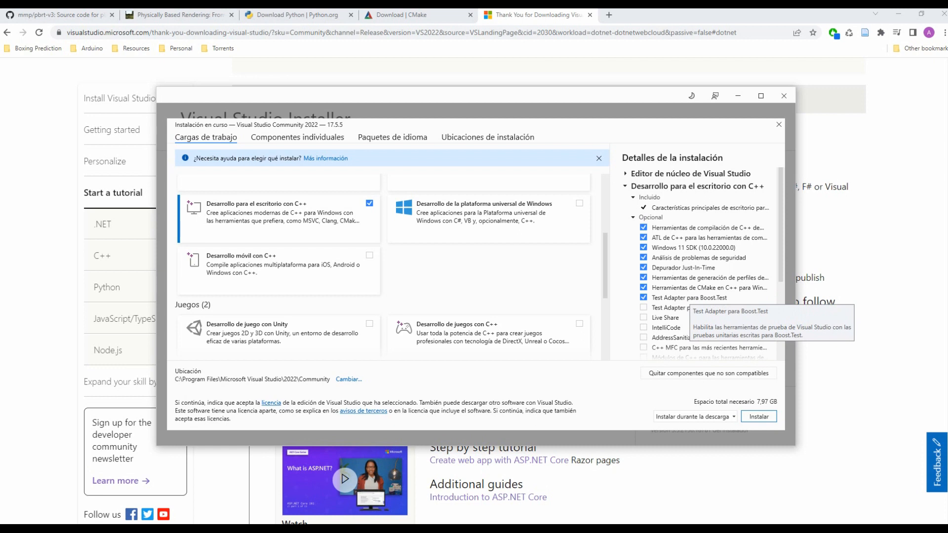
{"action": "left_click", "coordinate": [643, 297]}
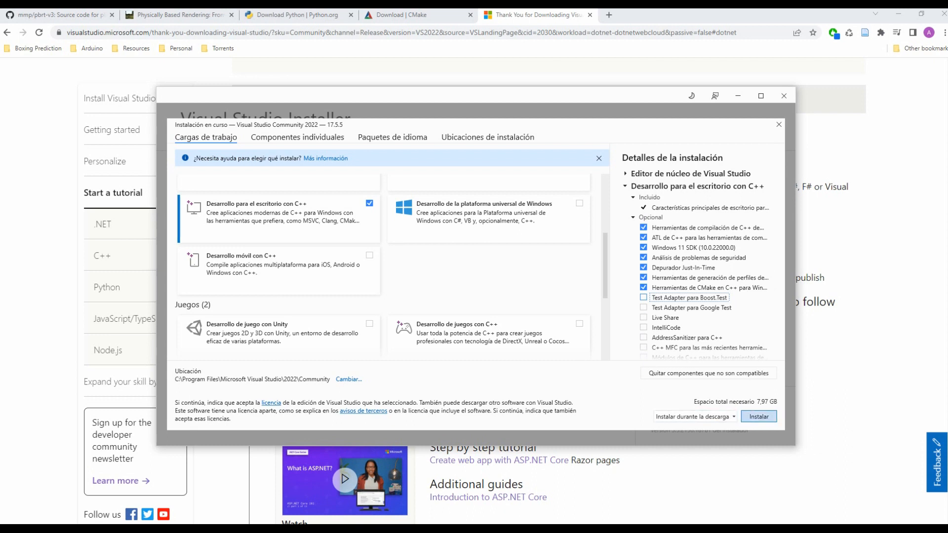
{"action": "left_click", "coordinate": [759, 415]}
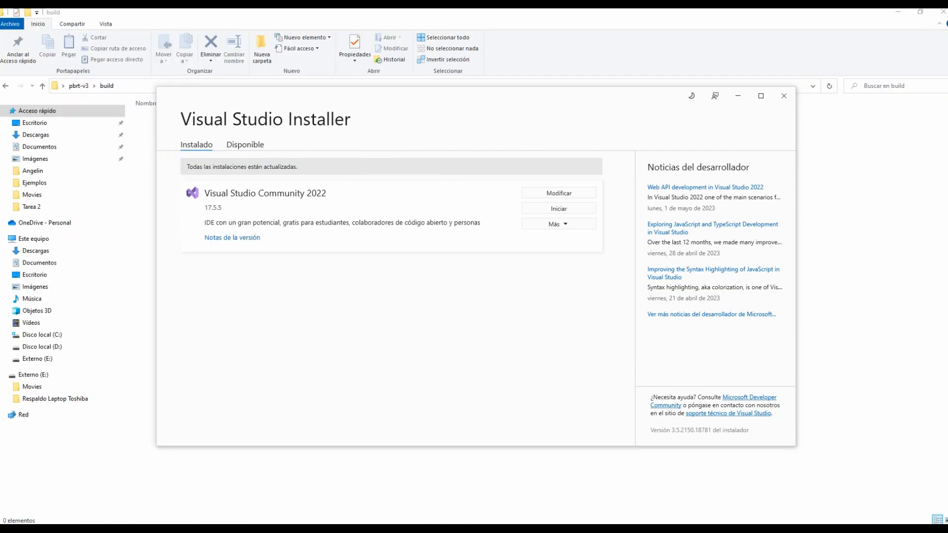
{"action": "mouse_move", "coordinate": [148, 514]}
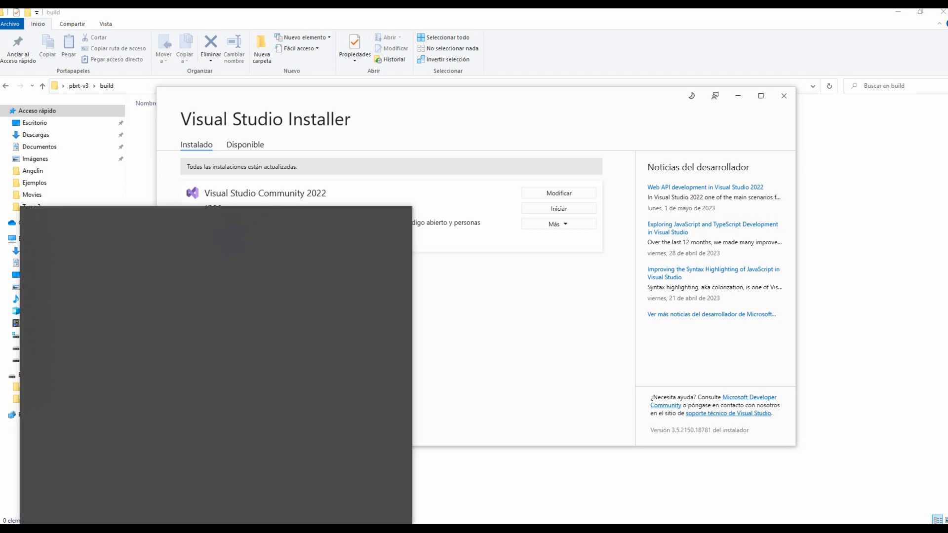
Launch Visual Studio 2022 from the Start menu search for 'visua'.
{"action": "type", "text": "visua"}
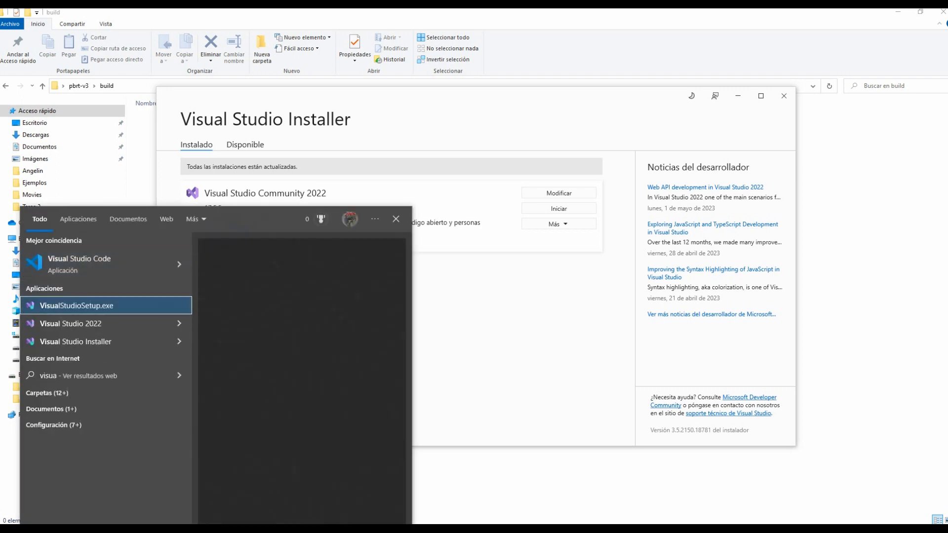
{"action": "left_click", "coordinate": [69, 324]}
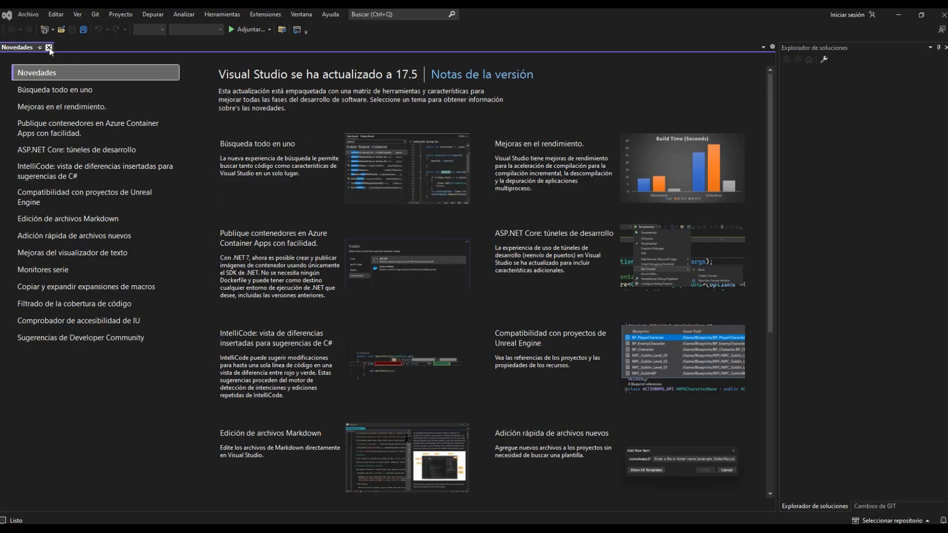
Show Ayuda > Acerca de Microsoft Visual Studio confirming Community 2022 17.5.5, then switch to the build folder window.
{"action": "left_click", "coordinate": [49, 47]}
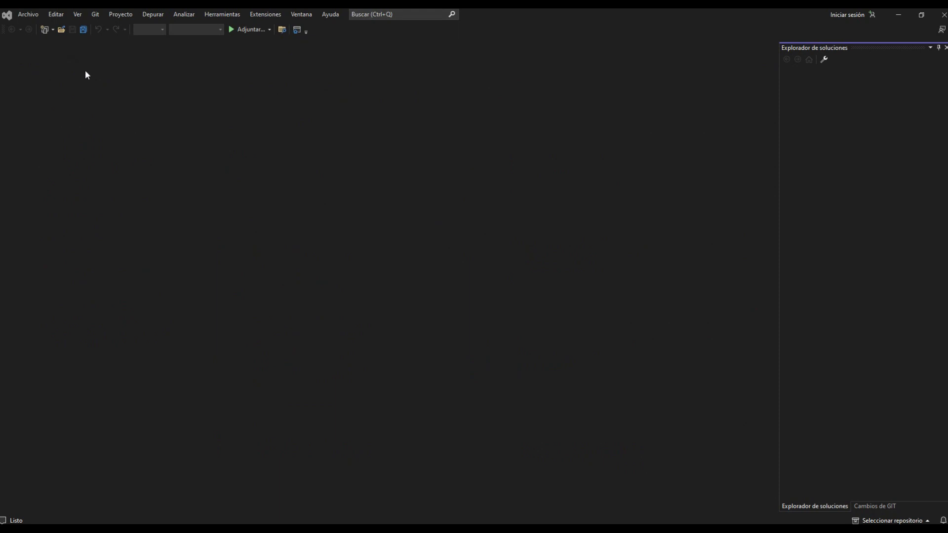
{"action": "mouse_move", "coordinate": [330, 14]}
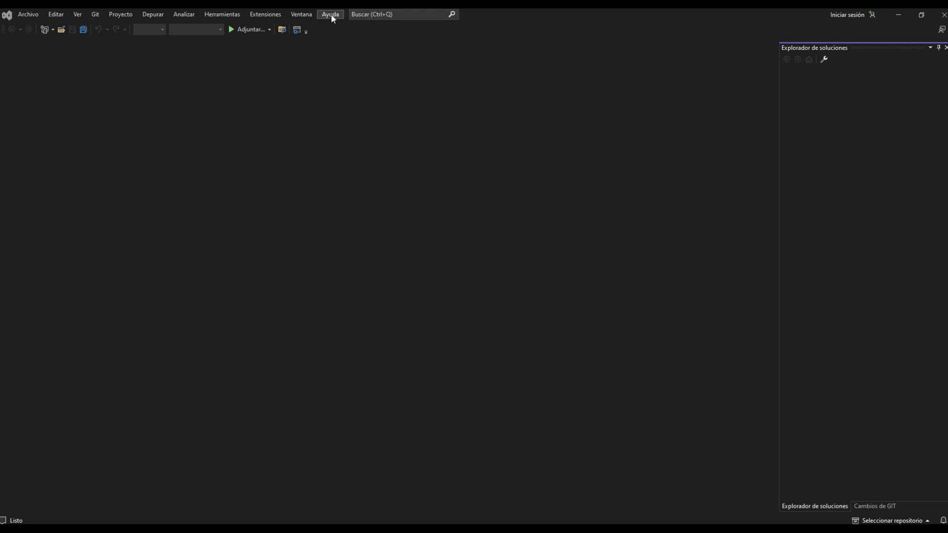
{"action": "left_click", "coordinate": [330, 14]}
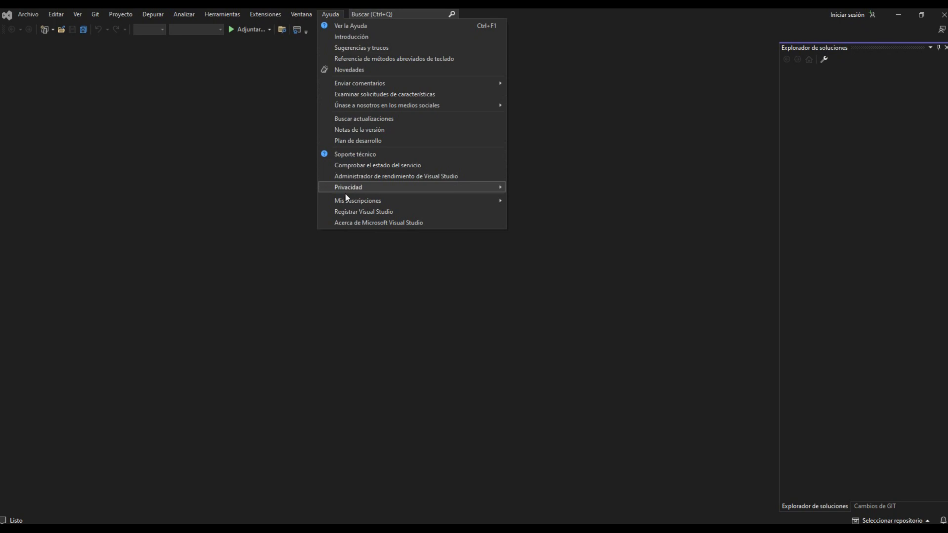
{"action": "left_click", "coordinate": [362, 228]}
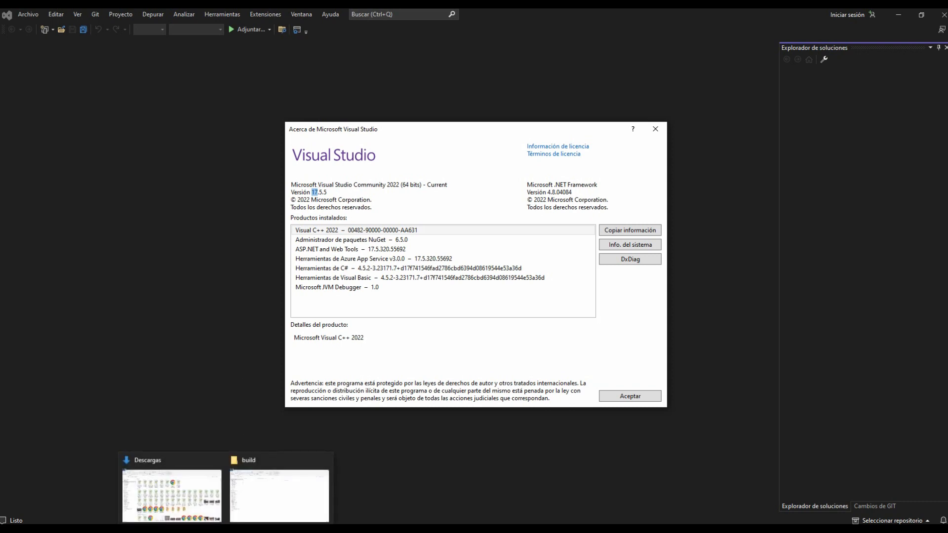
{"action": "left_click", "coordinate": [279, 494]}
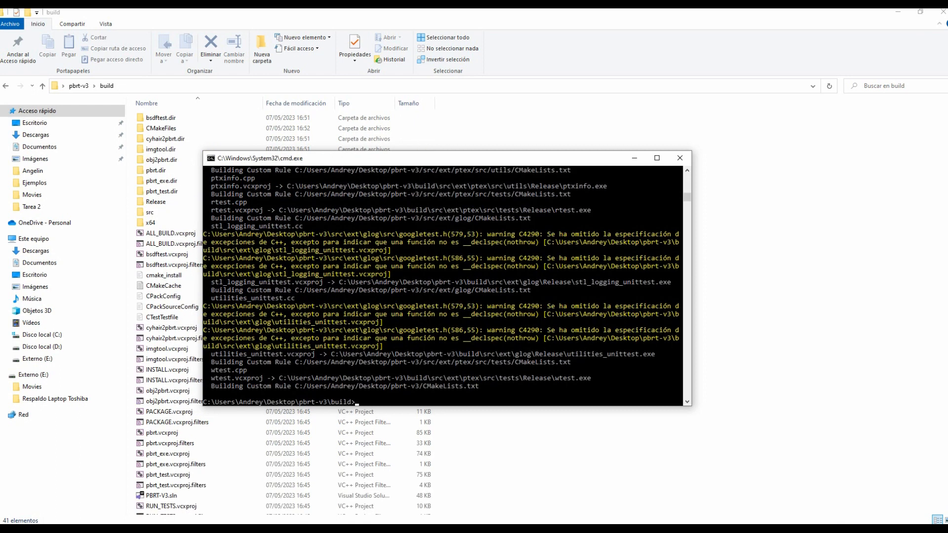
Browse into build\Release, select pbrt.exe and start a Command Prompt in that folder.
{"action": "left_click", "coordinate": [163, 160]}
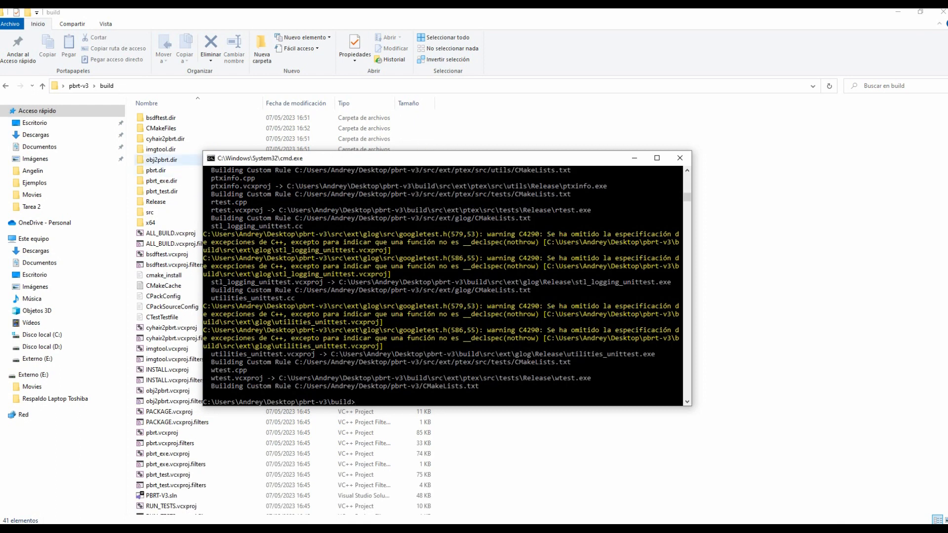
{"action": "left_click", "coordinate": [150, 212]}
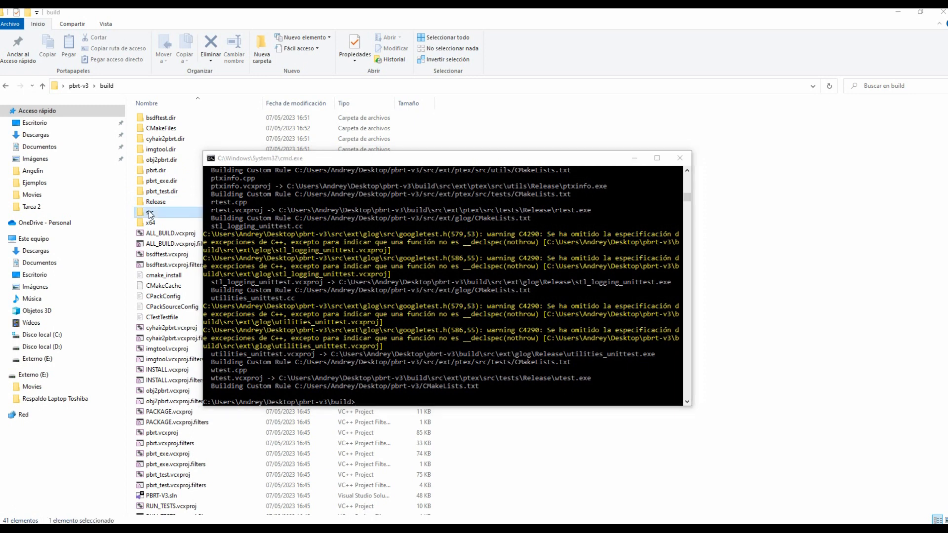
{"action": "double_click", "coordinate": [149, 212]}
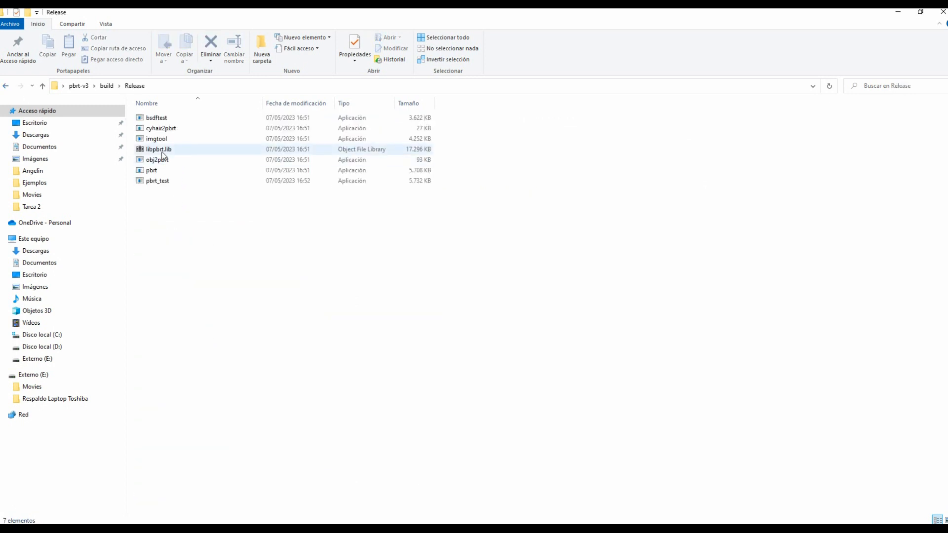
{"action": "left_click", "coordinate": [151, 170]}
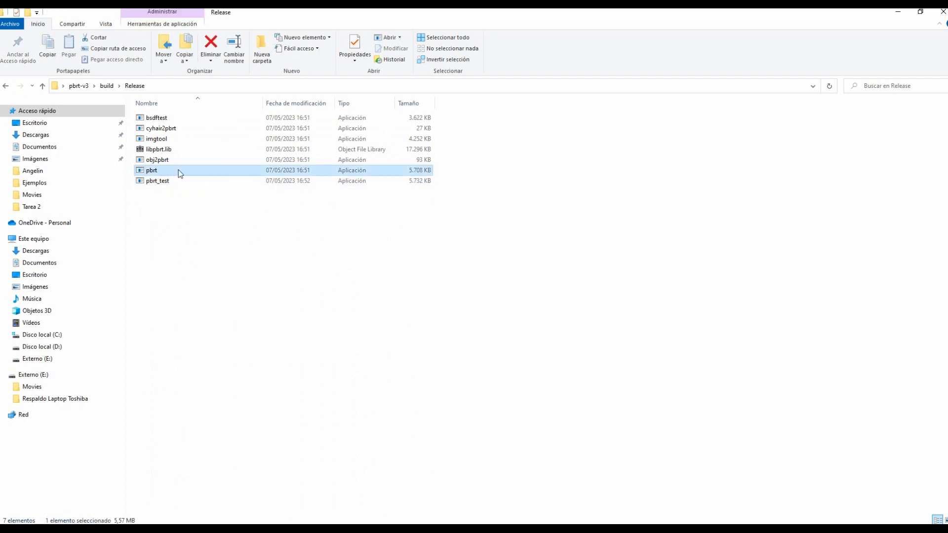
{"action": "mouse_move", "coordinate": [163, 170]}
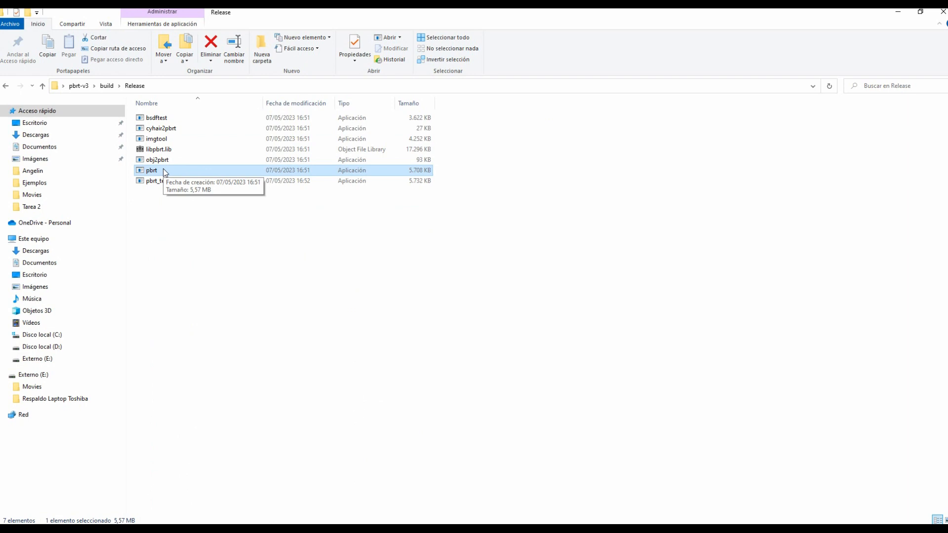
{"action": "double_click", "coordinate": [152, 170]}
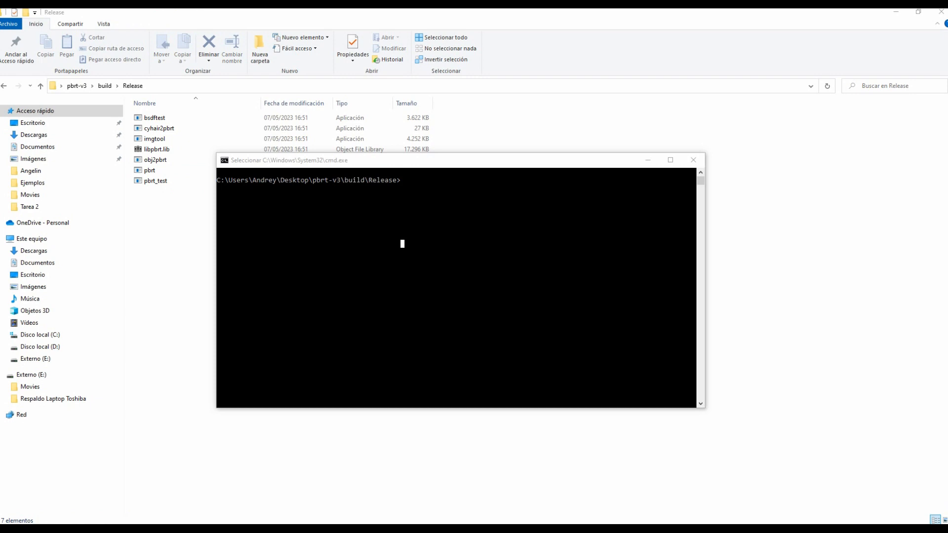
{"action": "mouse_move", "coordinate": [157, 91]}
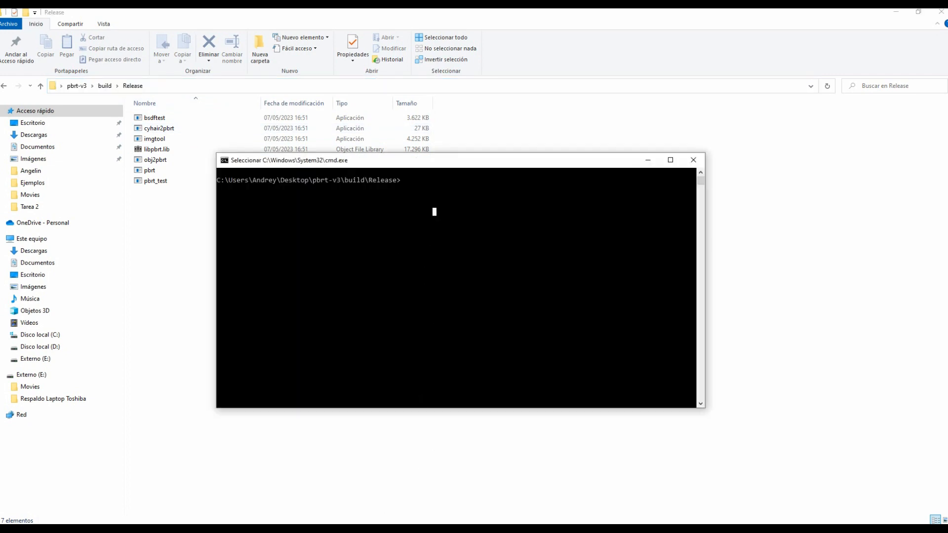
Enter the pbrt.exe command with the full path to scenes\killeroo-simple.pbrt.
{"action": "type", "text": "pbrt.exe C:\\Users\\Andrey\\Desktop\\pbrt-v3\\scenes\\killeroo-simple.pbrt"}
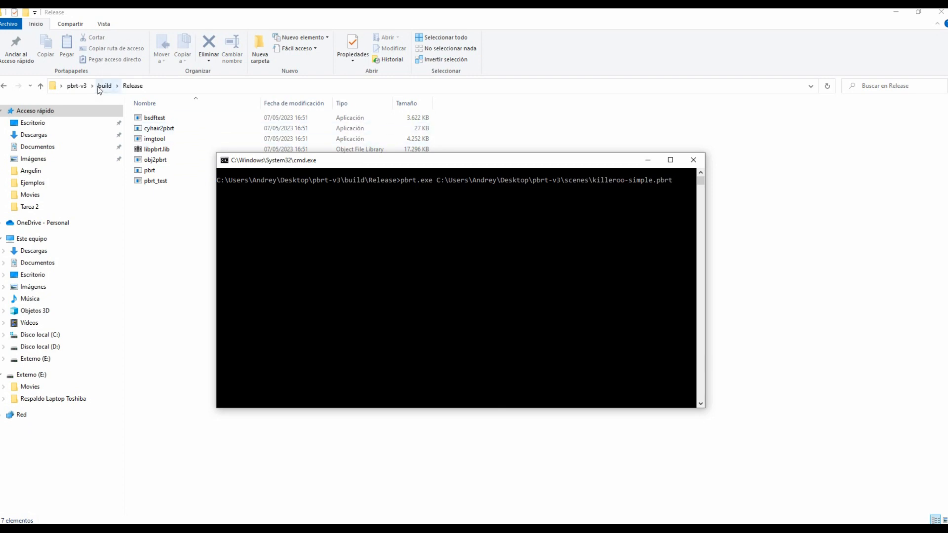
Check the scenes folder, return to build\Release and run the render, producing killeroo-simple.exr.
{"action": "left_click", "coordinate": [77, 85]}
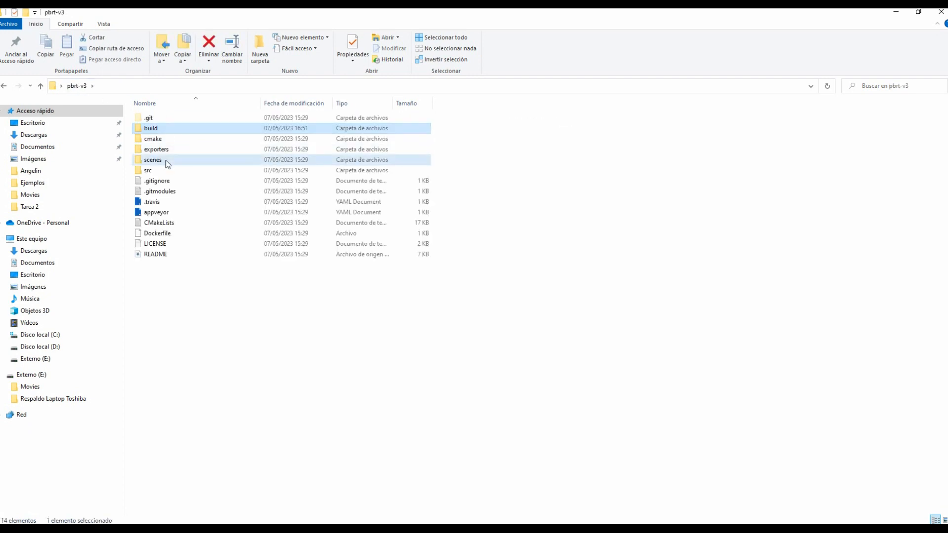
{"action": "double_click", "coordinate": [152, 160]}
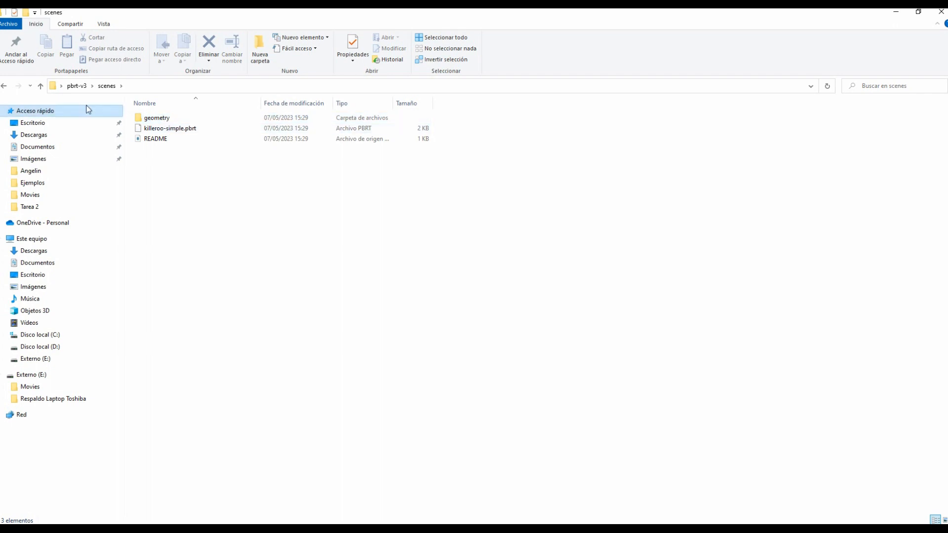
{"action": "left_click", "coordinate": [40, 84]}
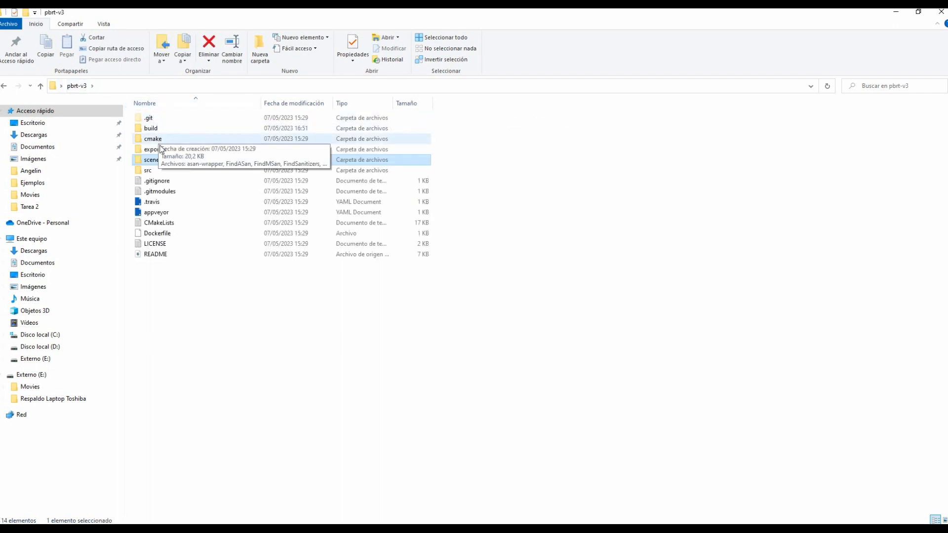
{"action": "double_click", "coordinate": [148, 170]}
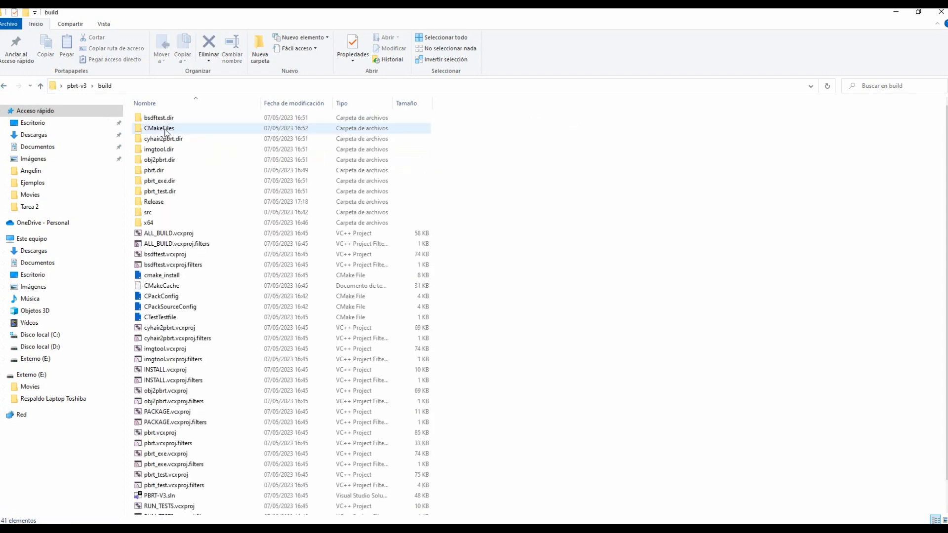
{"action": "double_click", "coordinate": [154, 202]}
{"action": "type", "text": "pbrt.exe C:\\Users\\Andrey\\Desktop\\pbrt-v3\\scenes\\killeroo-simple.pbrt"}
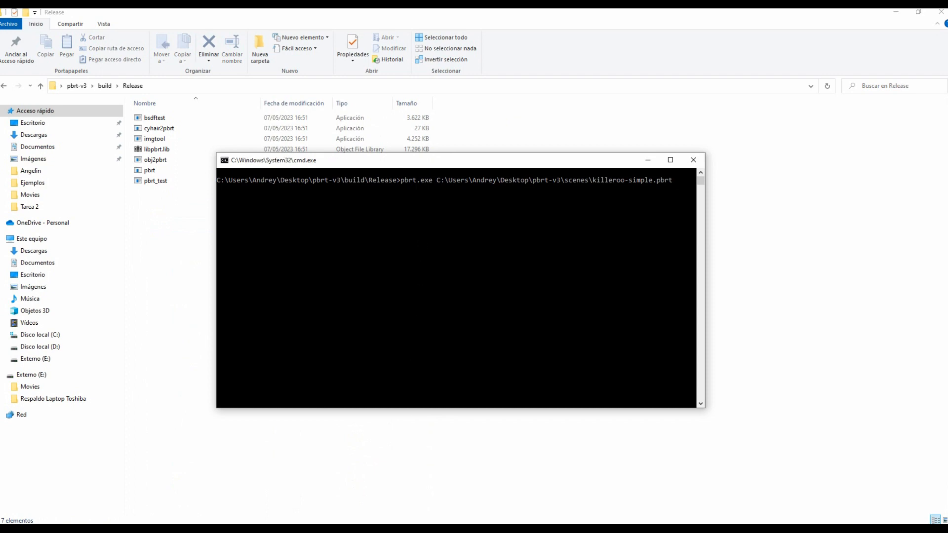
{"action": "key", "text": "enter"}
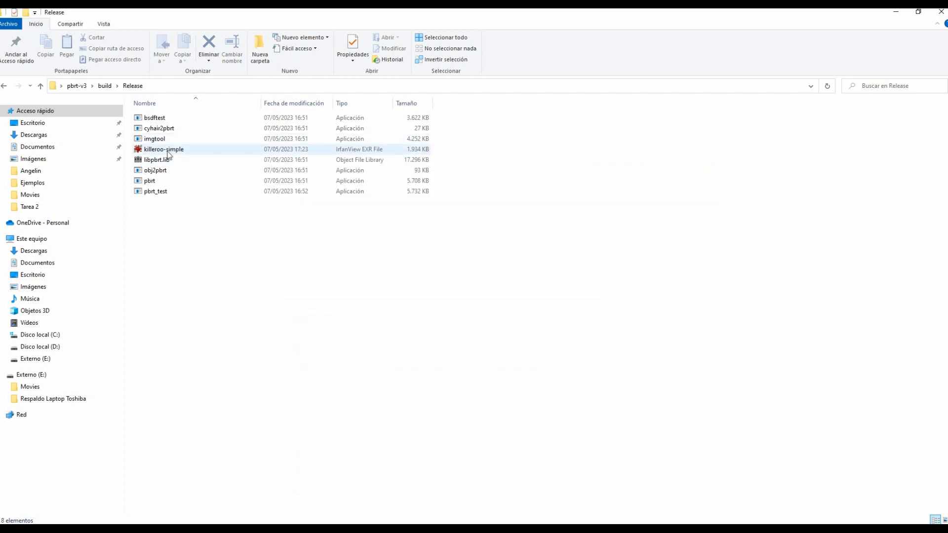
{"action": "mouse_move", "coordinate": [175, 150]}
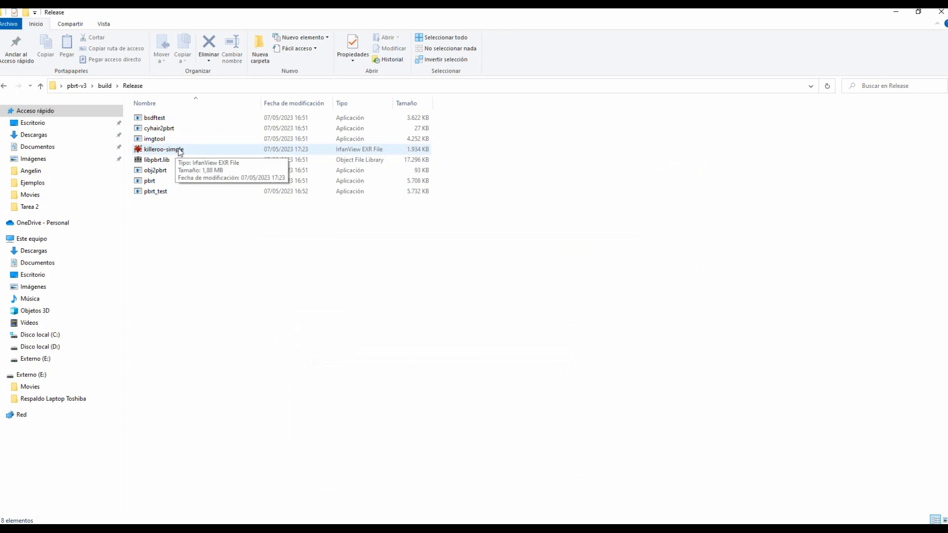
{"action": "mouse_move", "coordinate": [263, 394]}
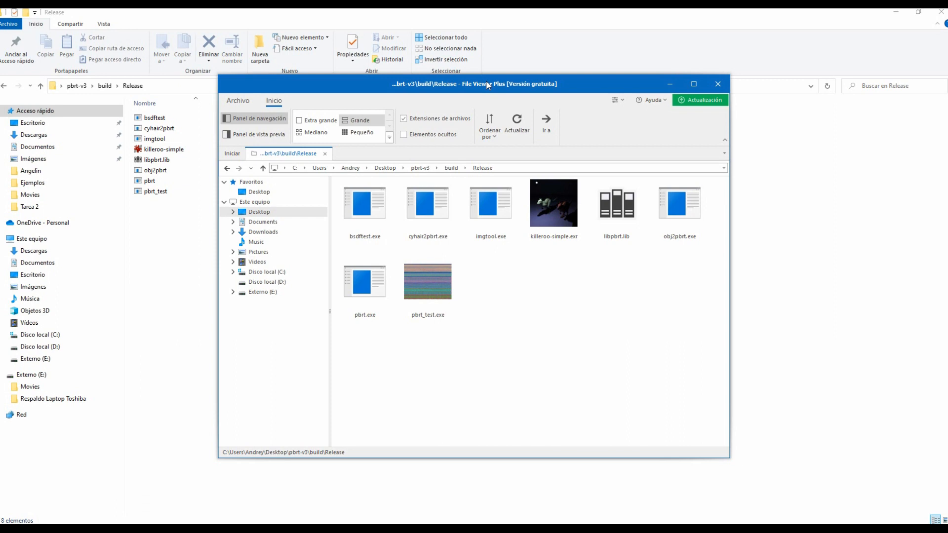
View killeroo-simple.exr in File Viewer Plus, showing two lit killeroo figures on a dark floor.
{"action": "left_click", "coordinate": [427, 203]}
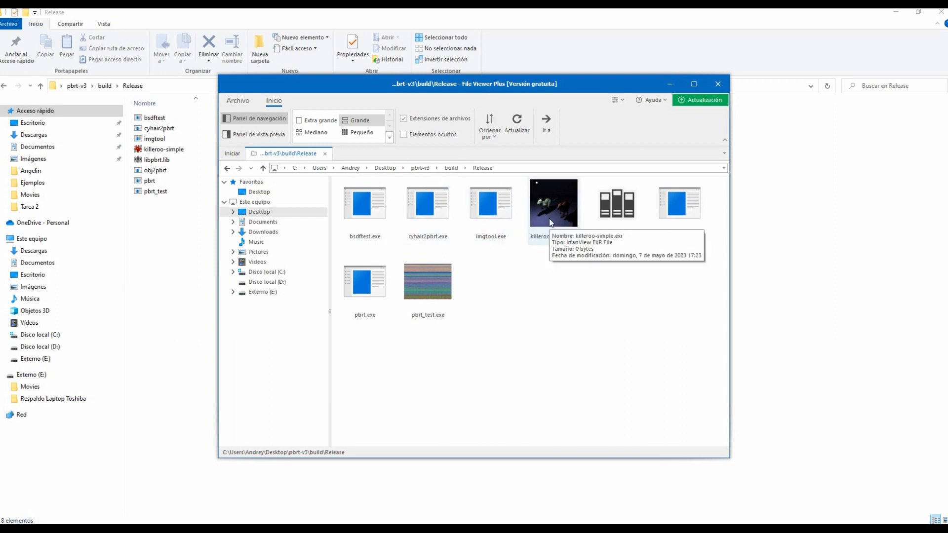
{"action": "double_click", "coordinate": [553, 202]}
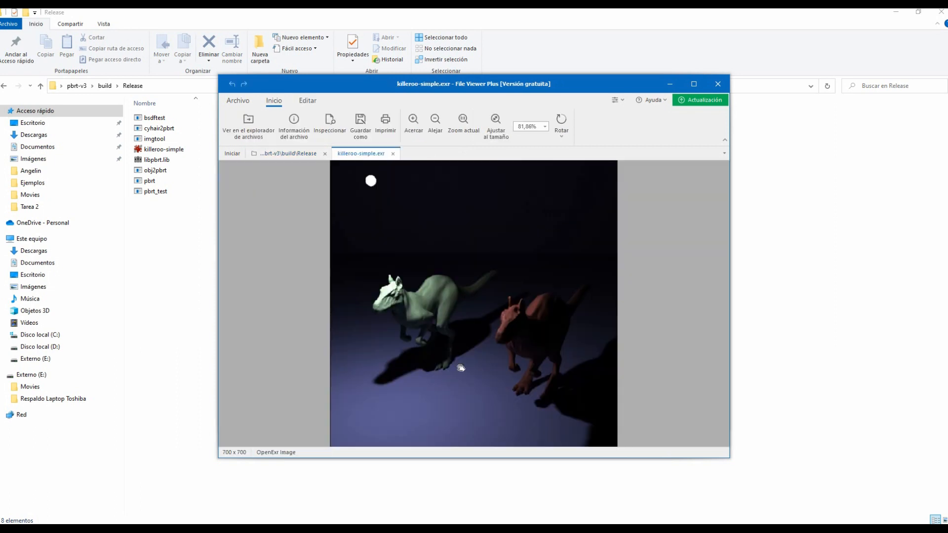